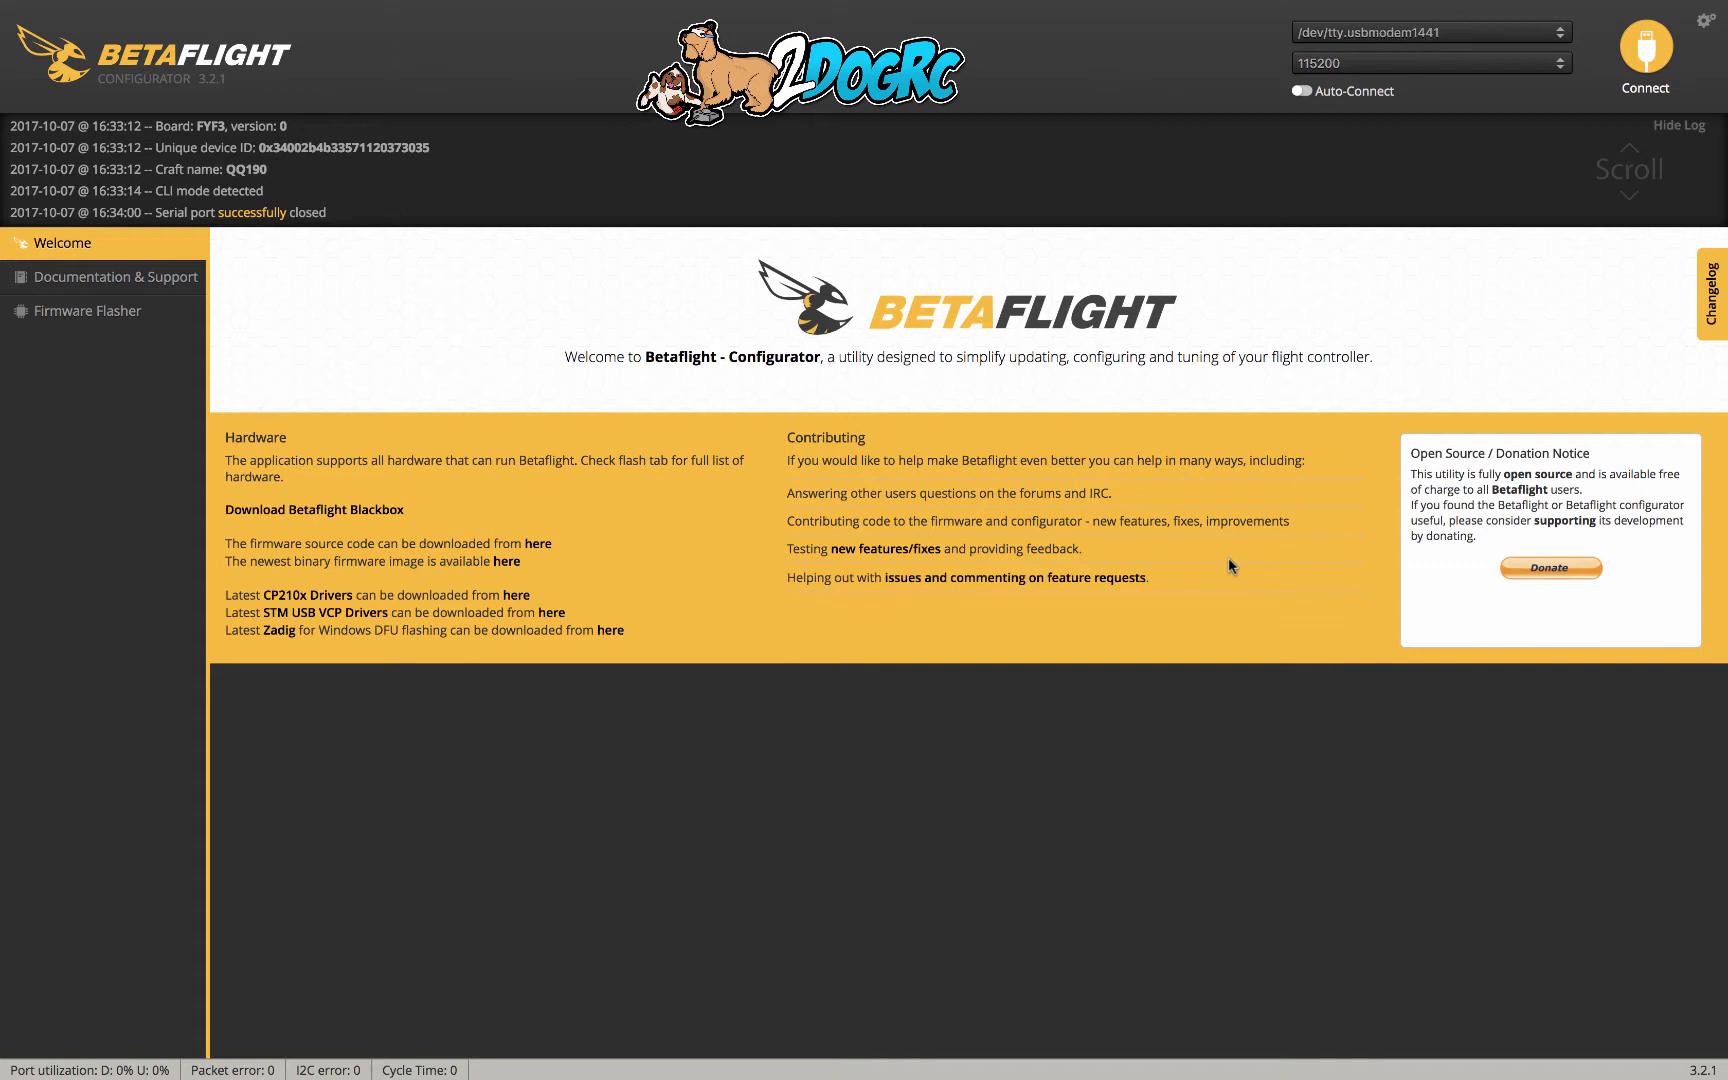
mouse_move(1174, 274)
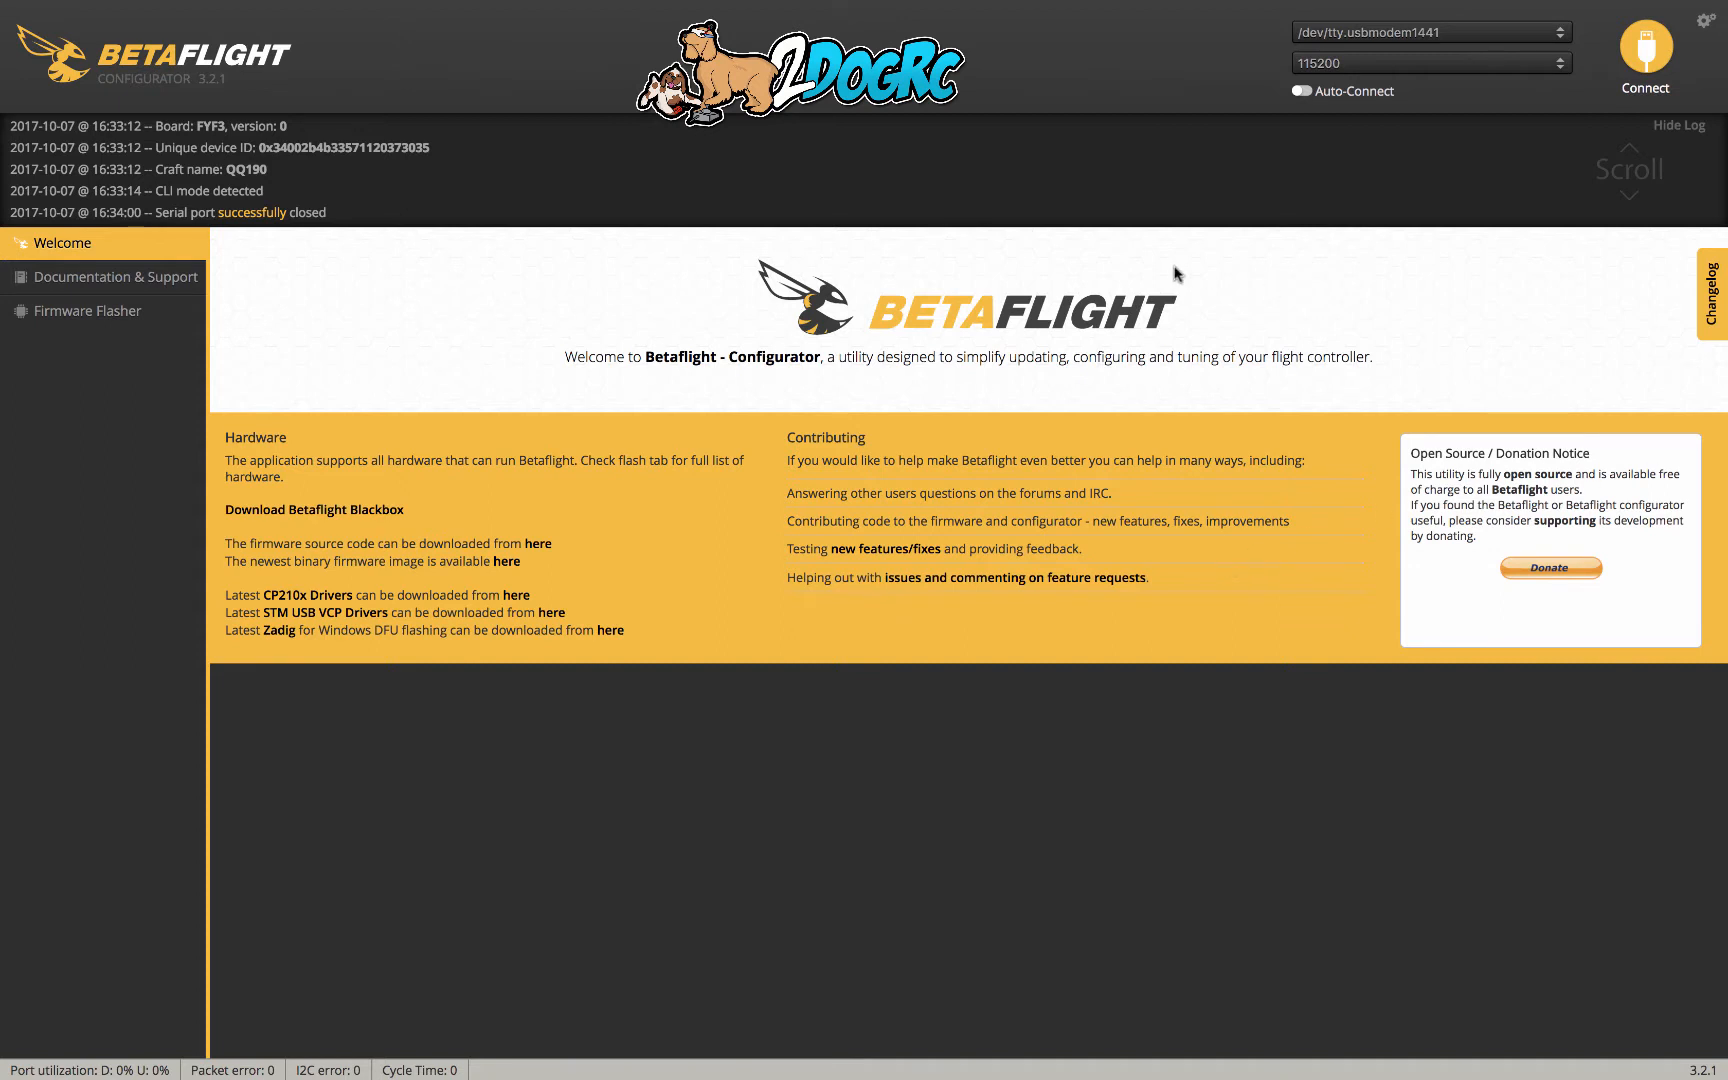
mouse_move(1312, 8)
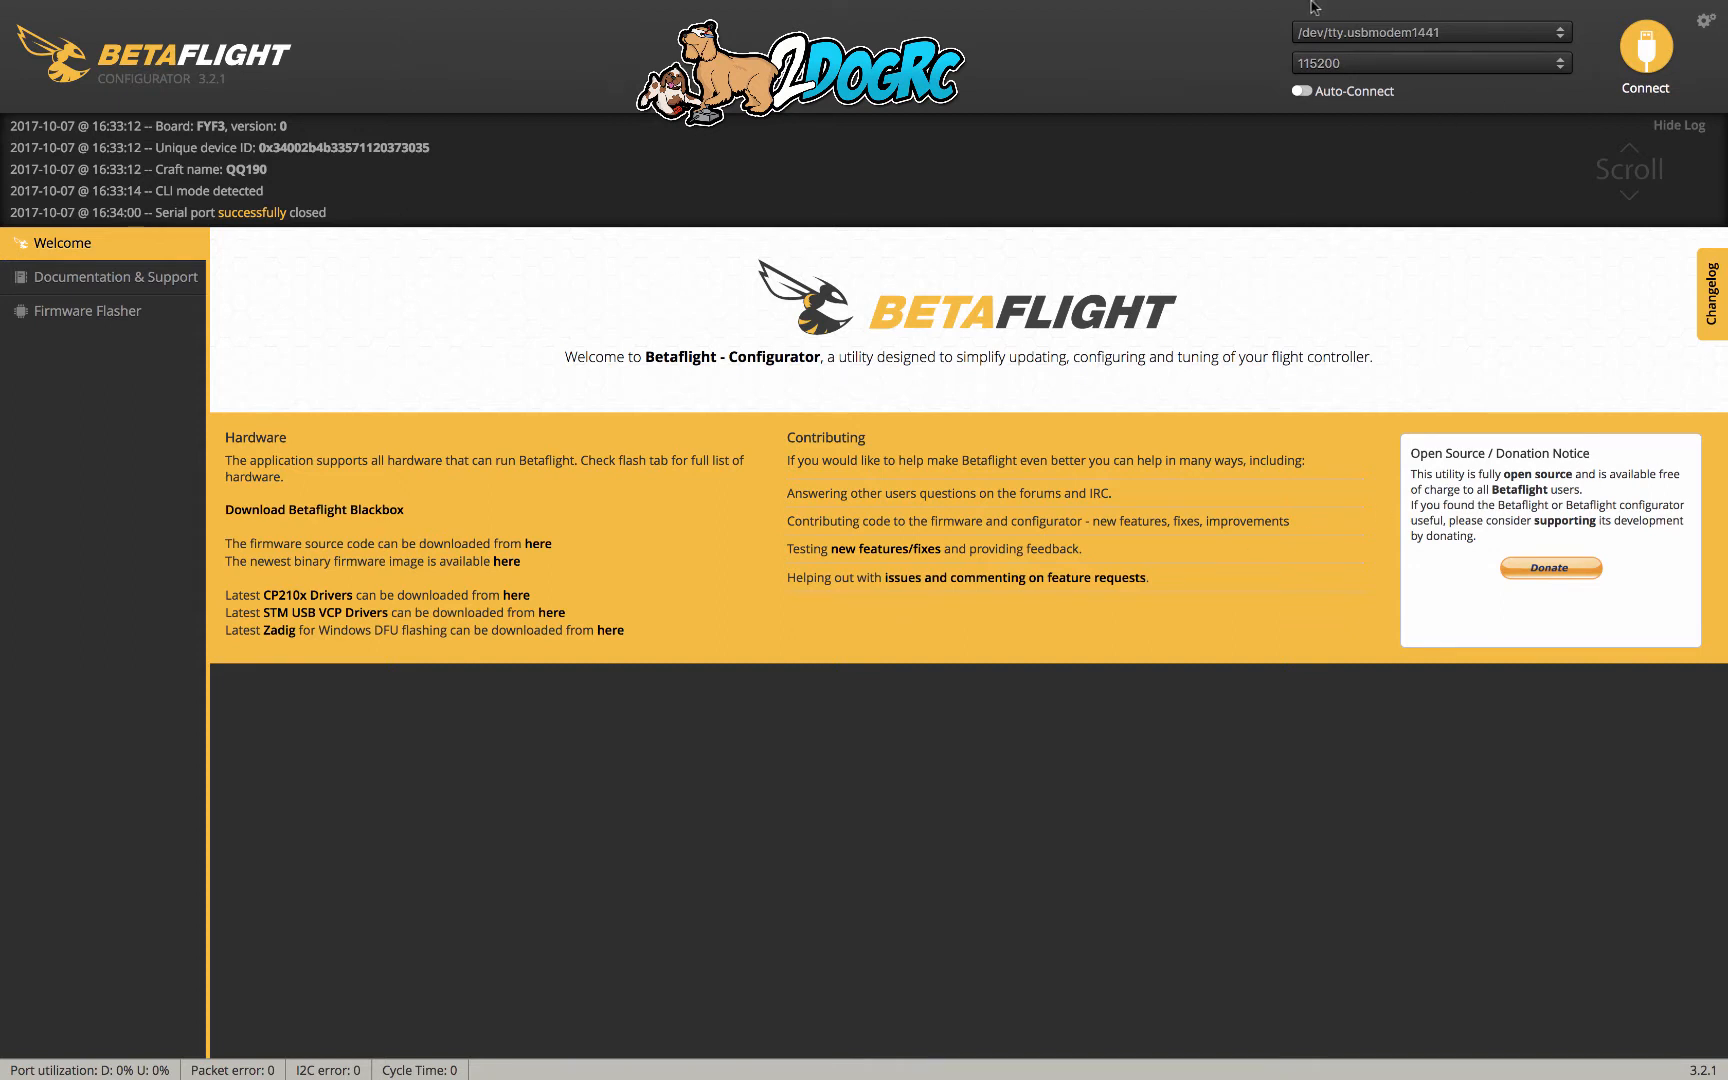
mouse_move(872, 216)
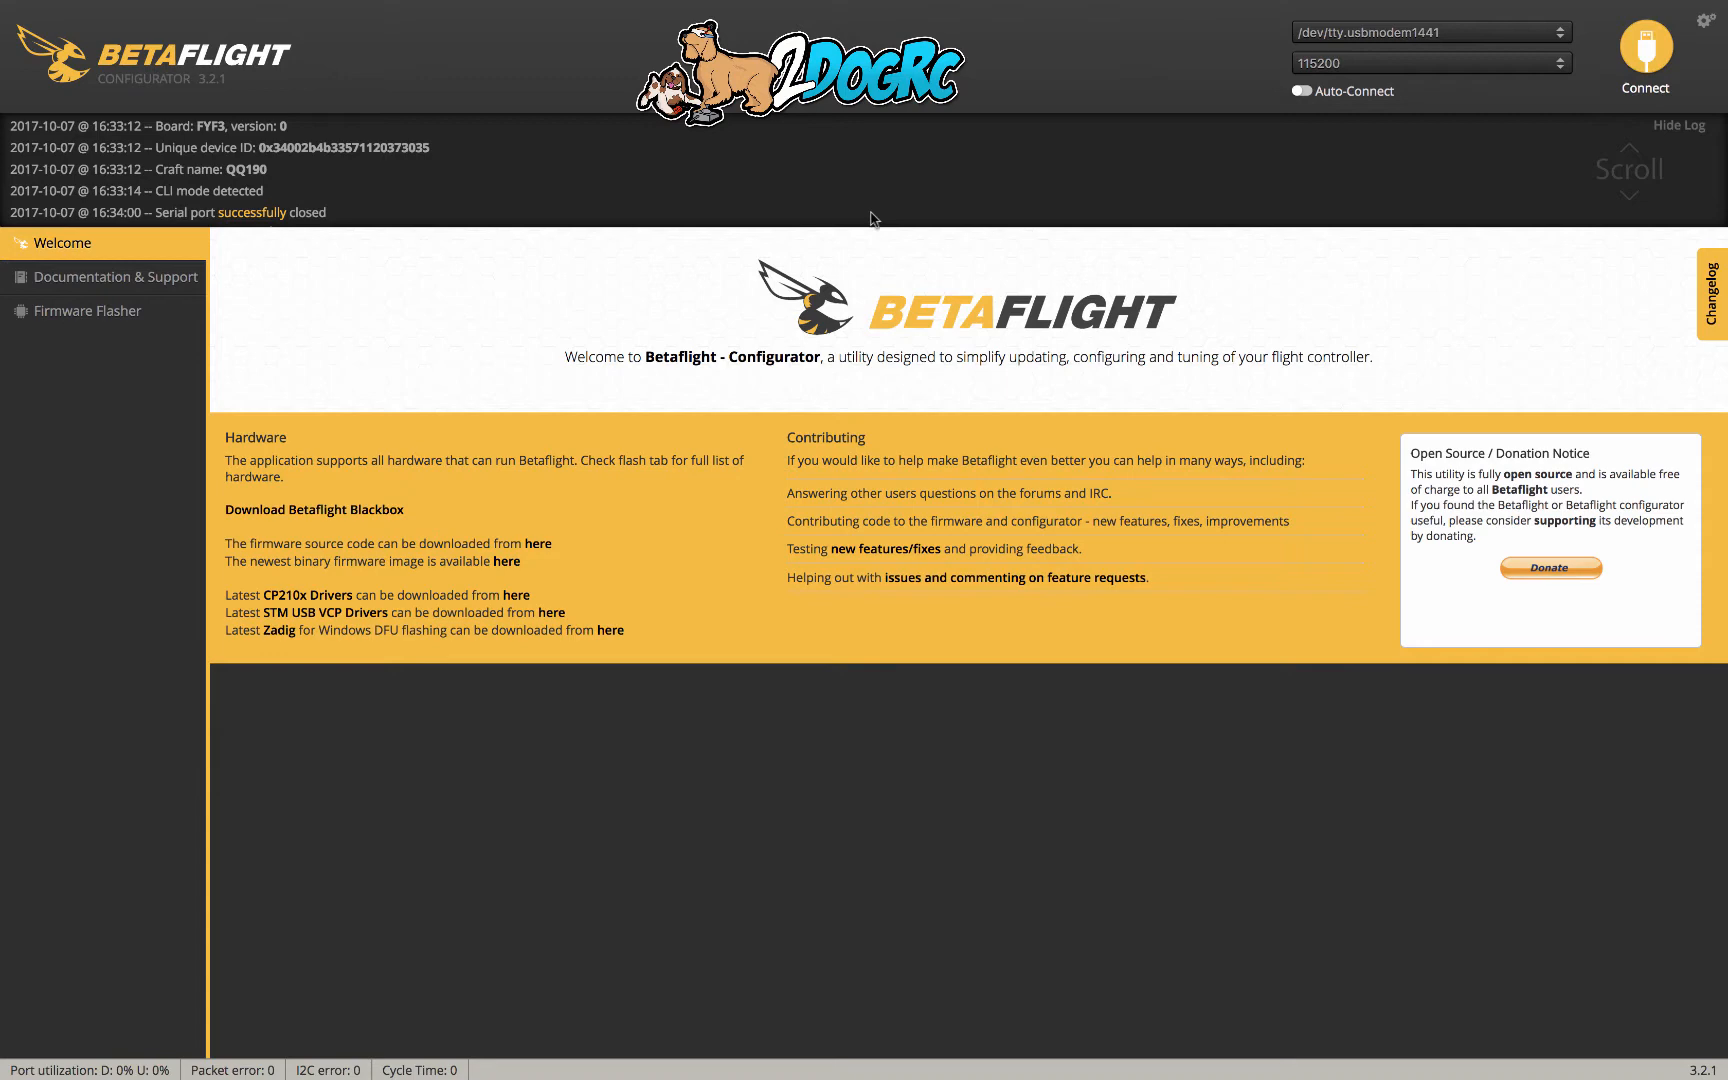
- Connect to the flight controller so Setup shows the FY3O board on Betaflight 3.2.0
click(88, 310)
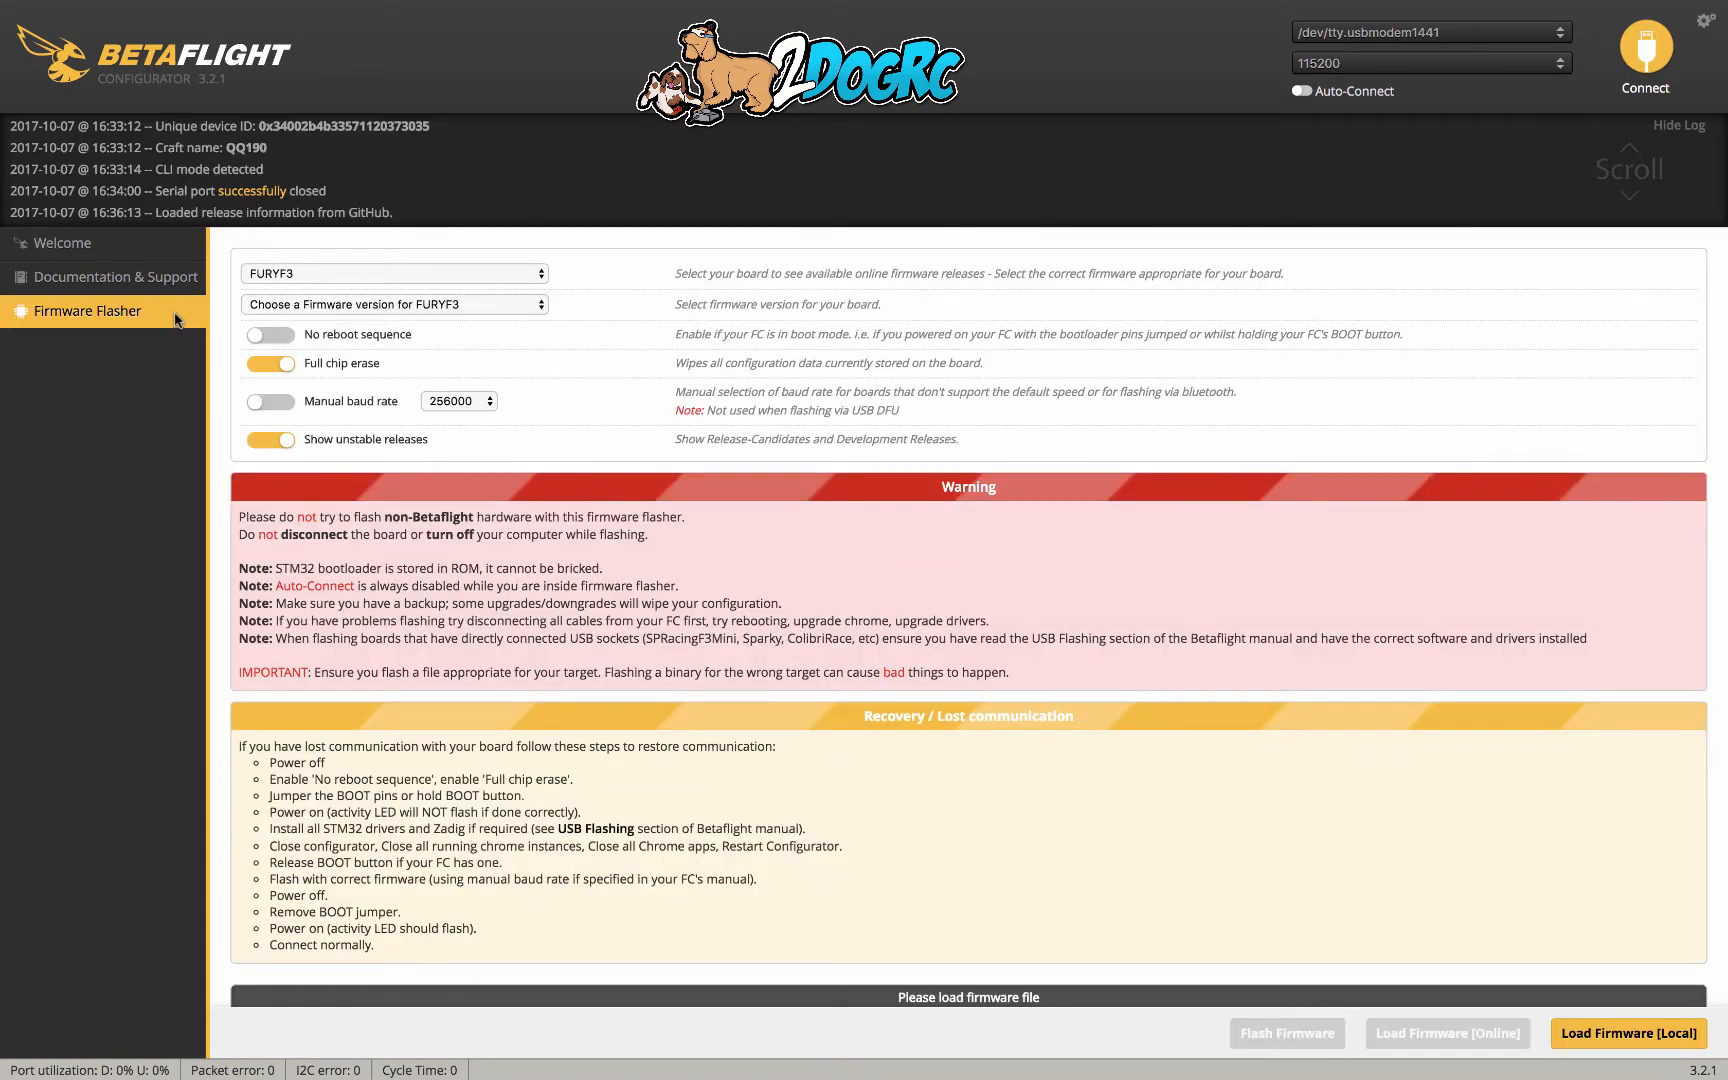
click(62, 242)
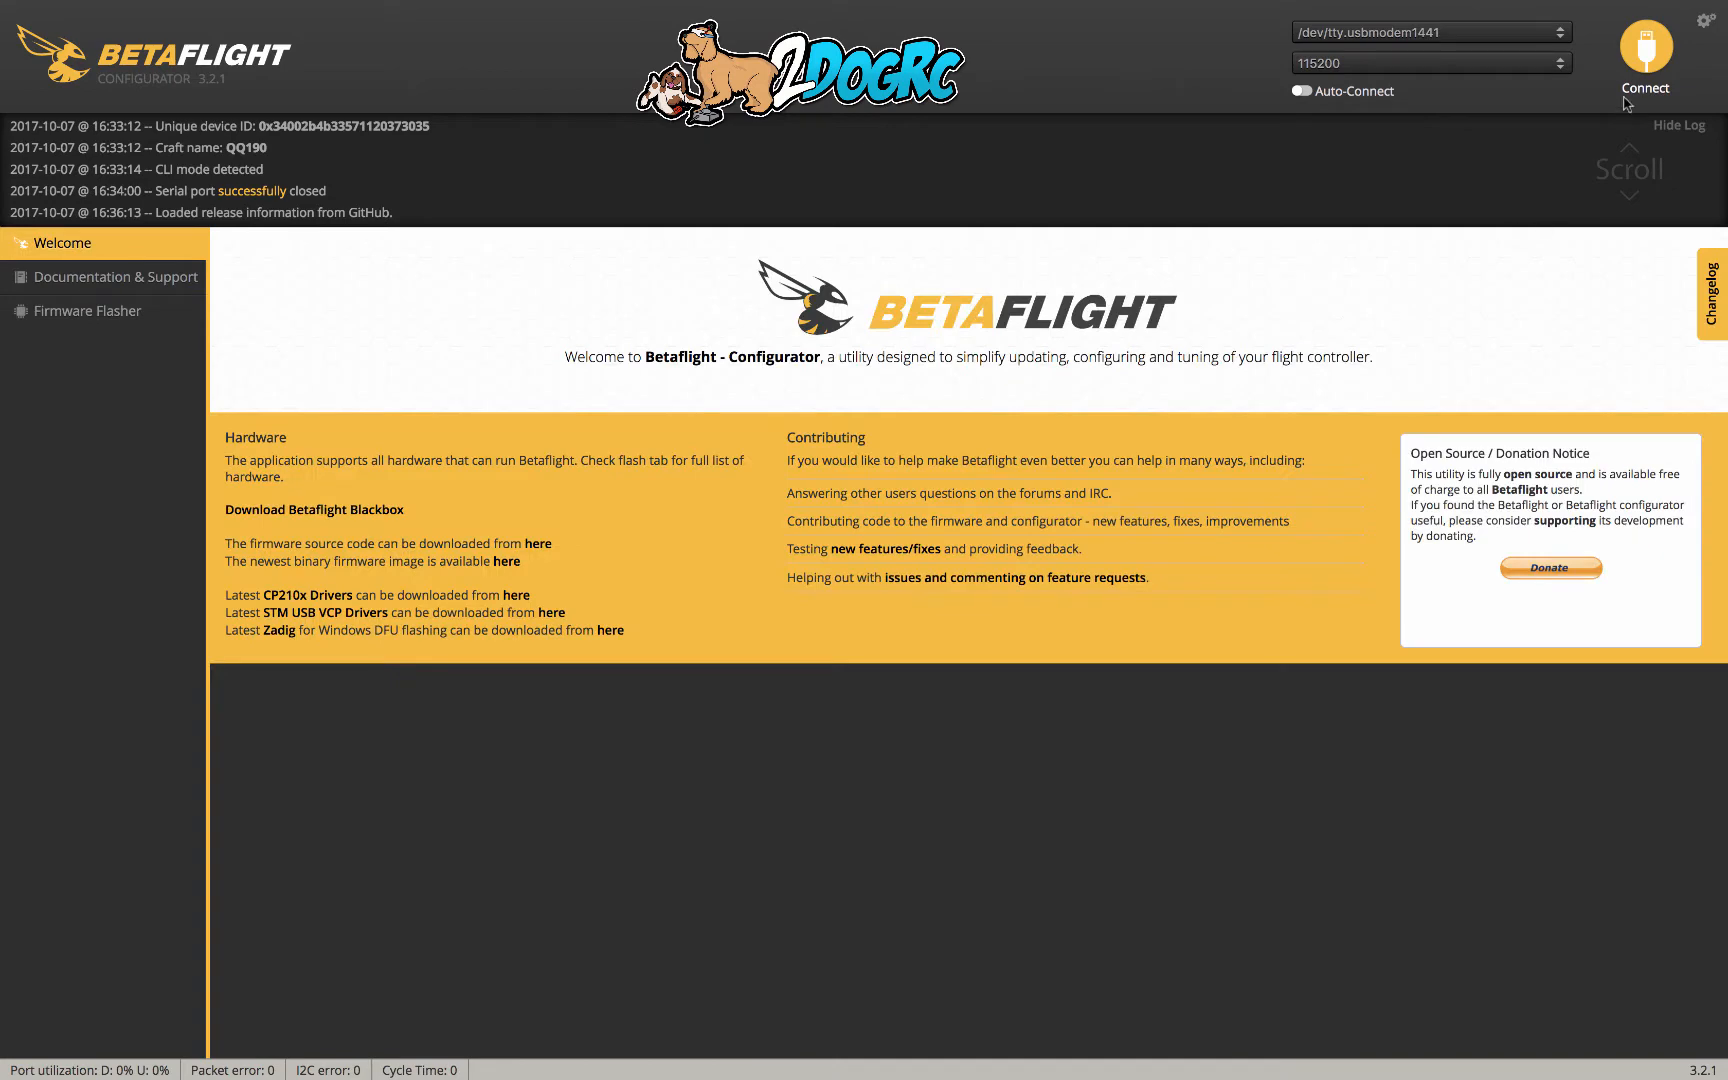
click(1644, 62)
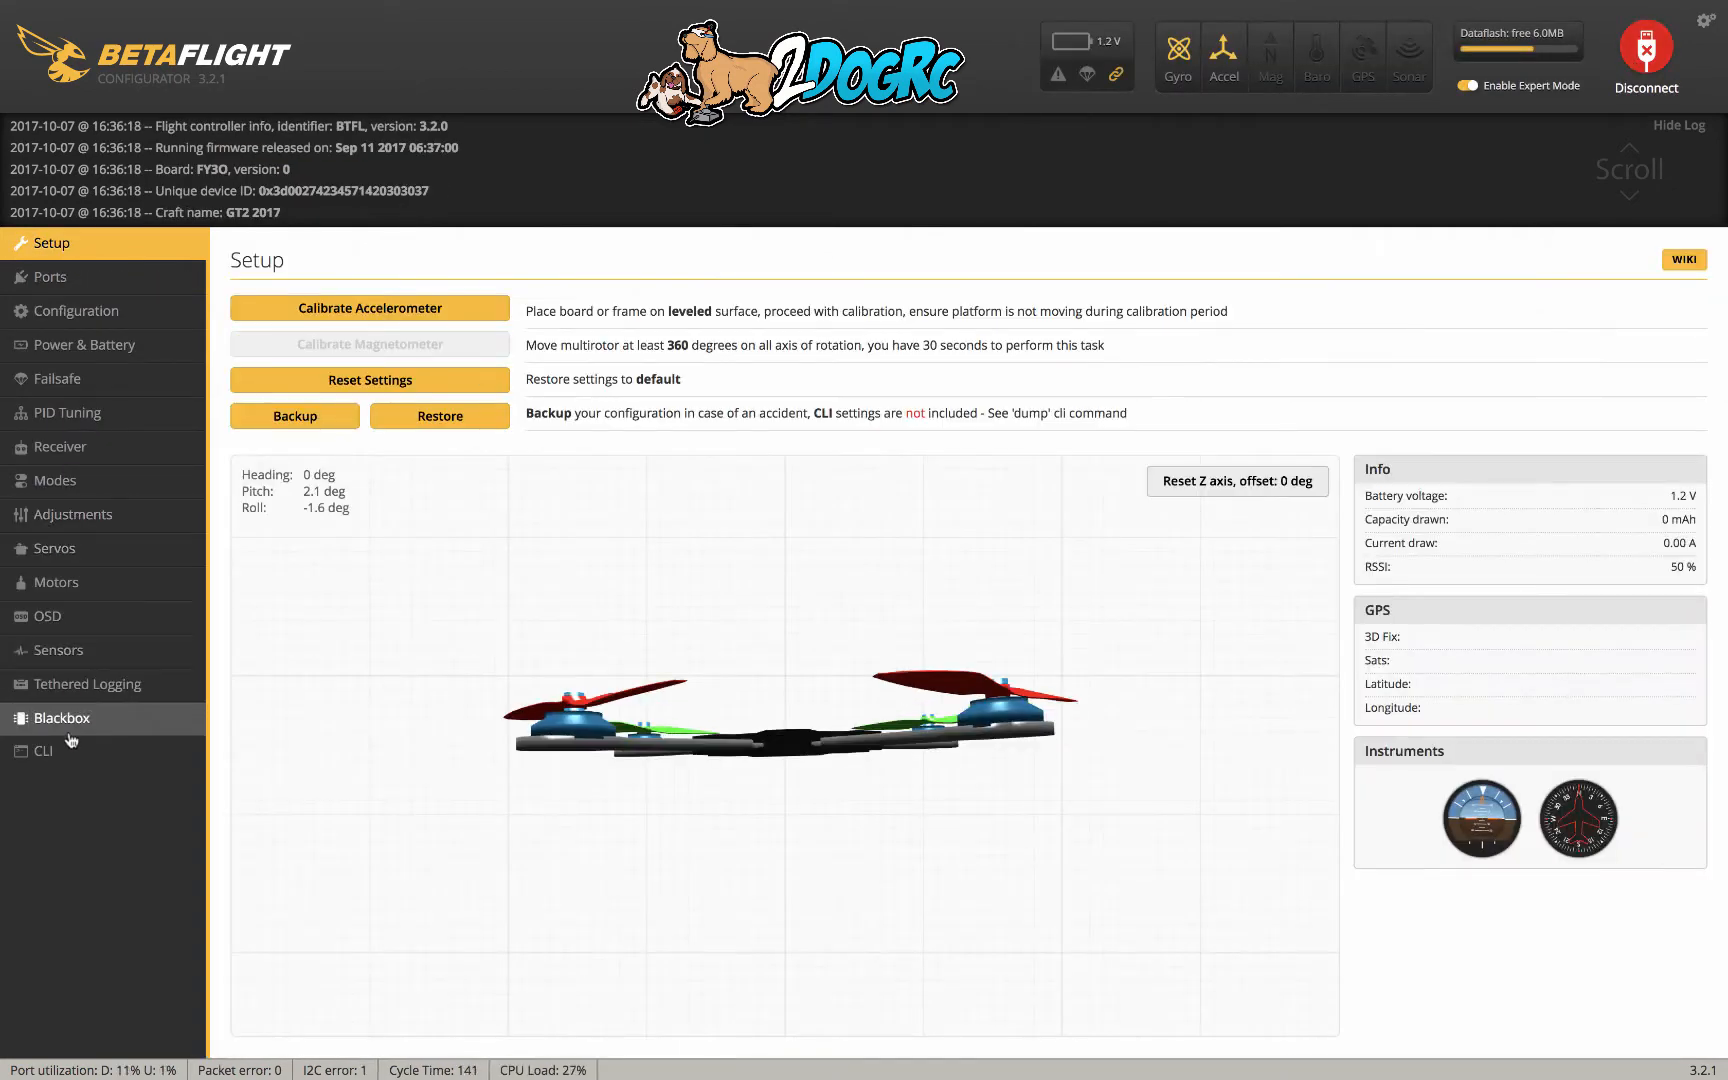
- Run the diff command in the CLI and review the board's full output
click(44, 750)
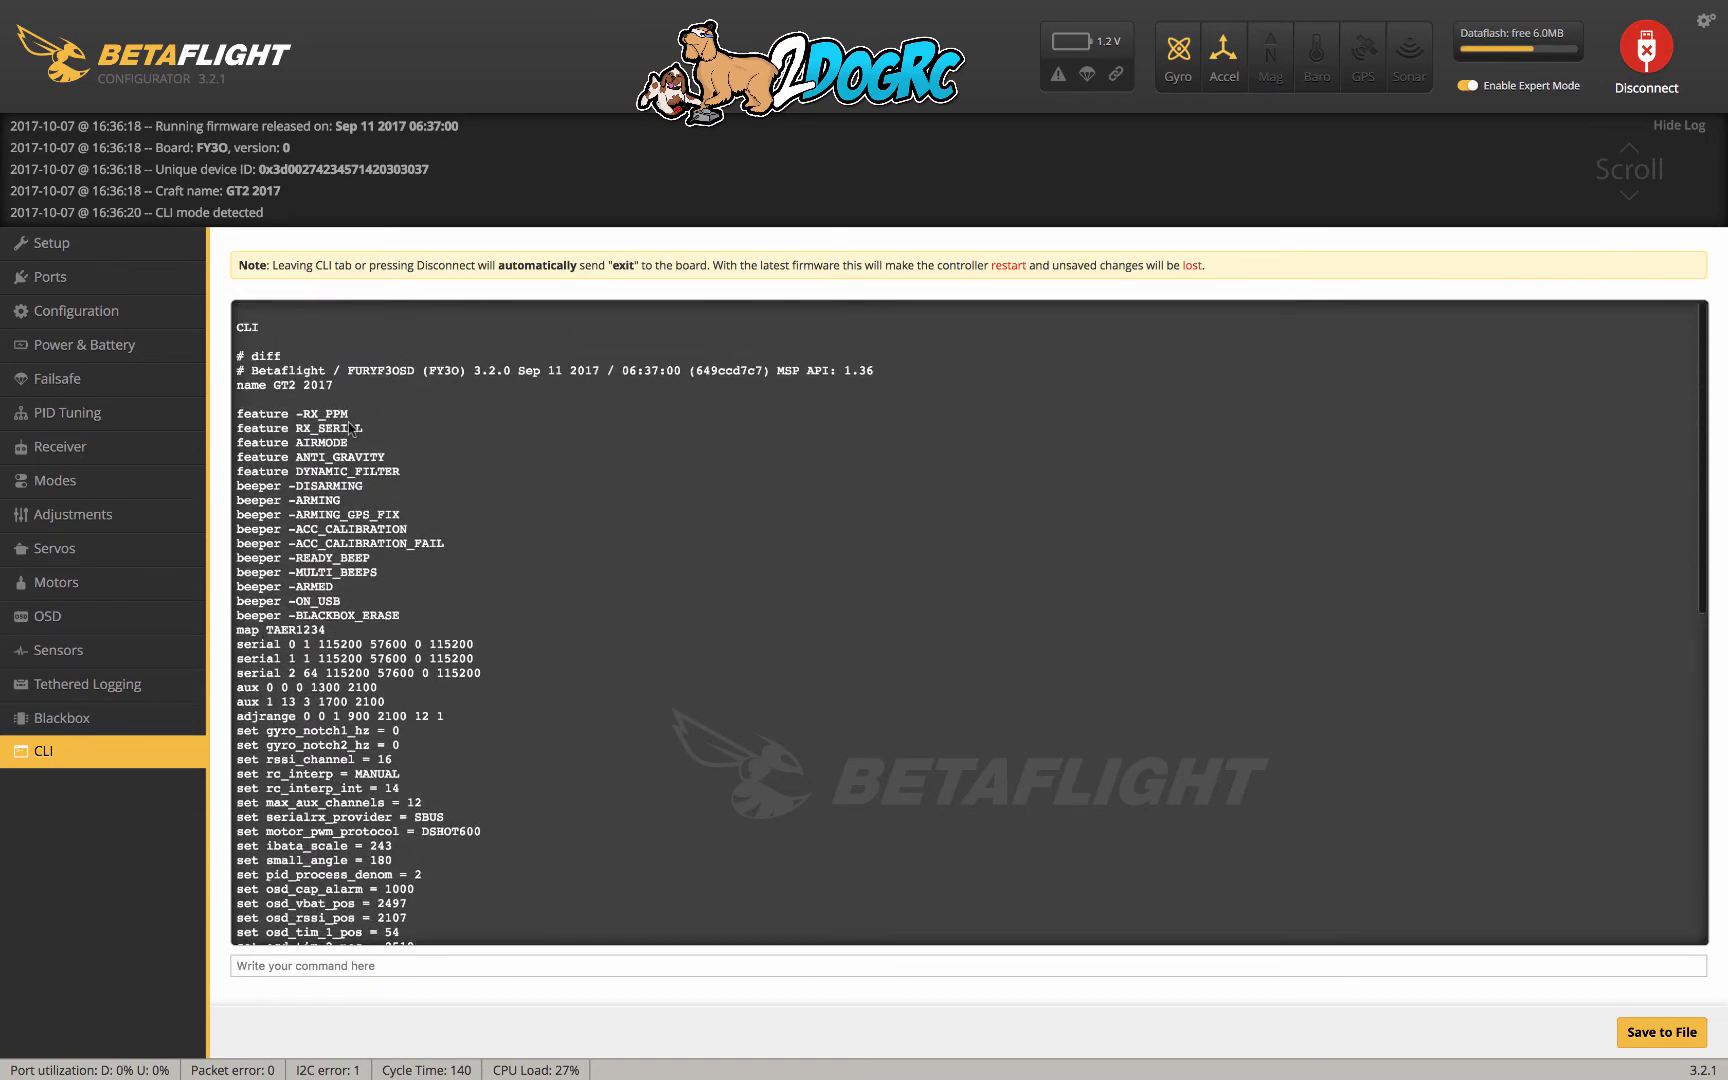
scroll(down, 3)
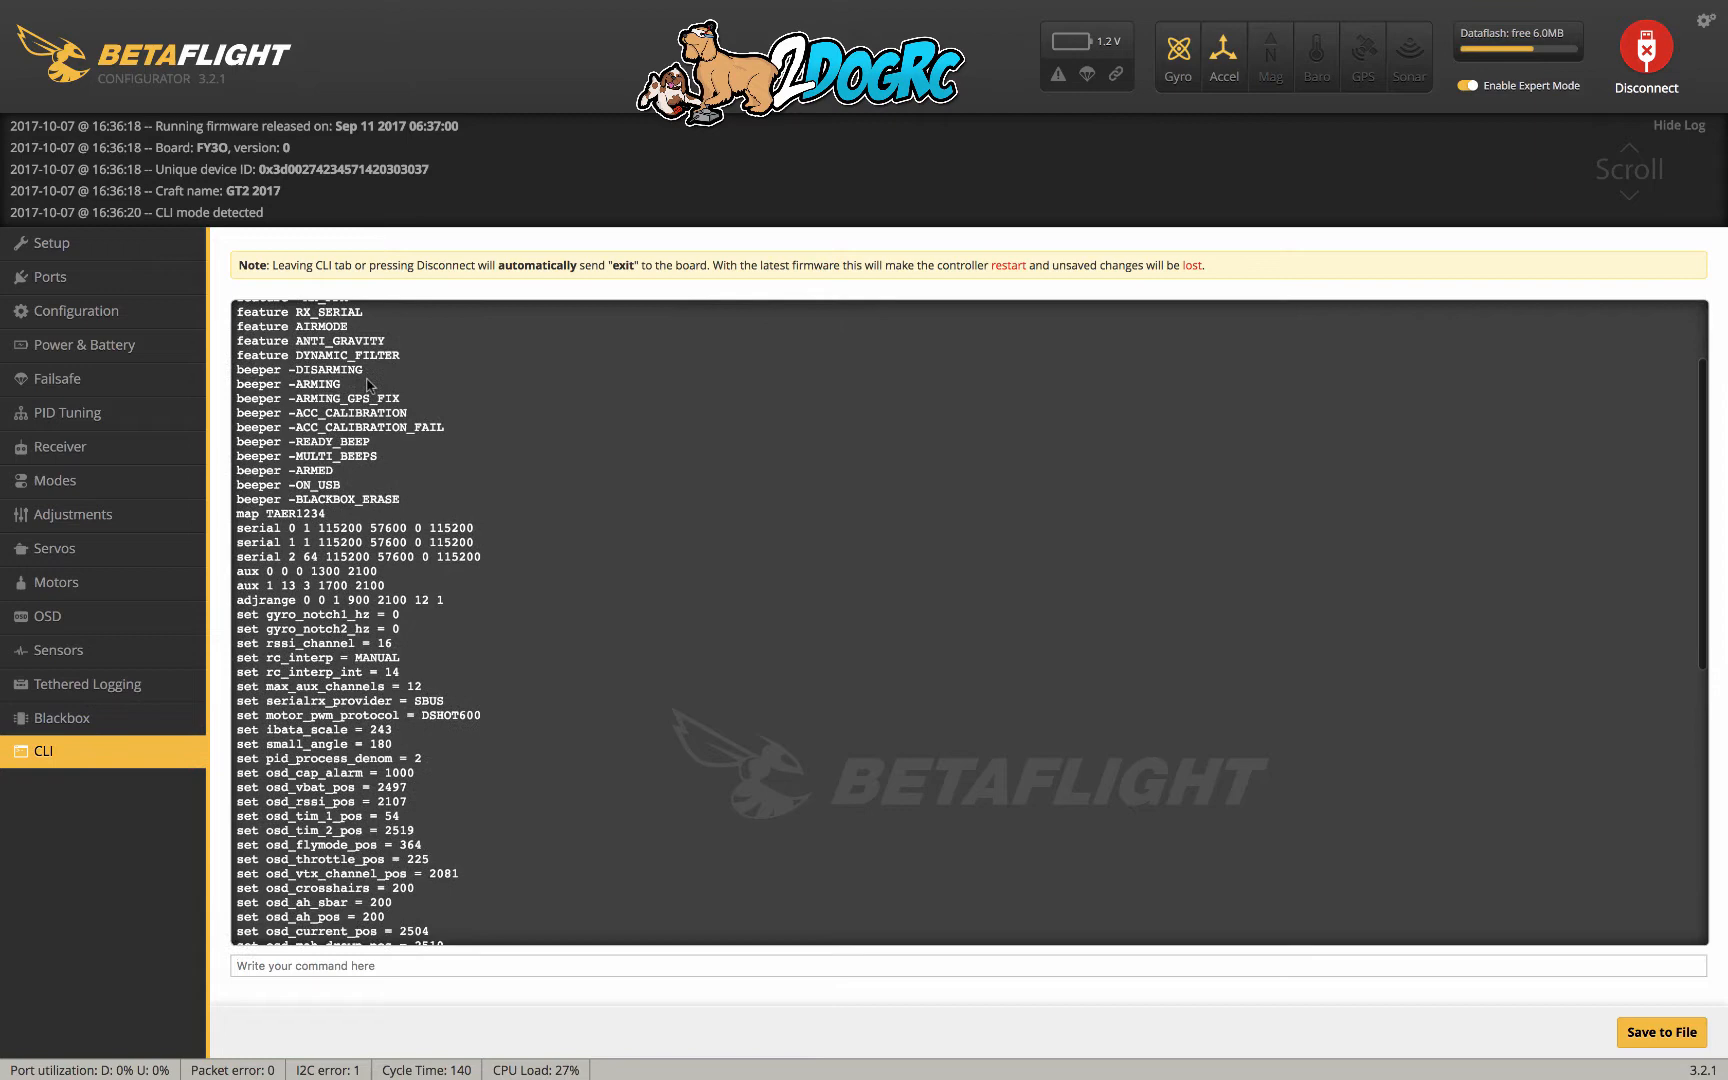
scroll(down, 3)
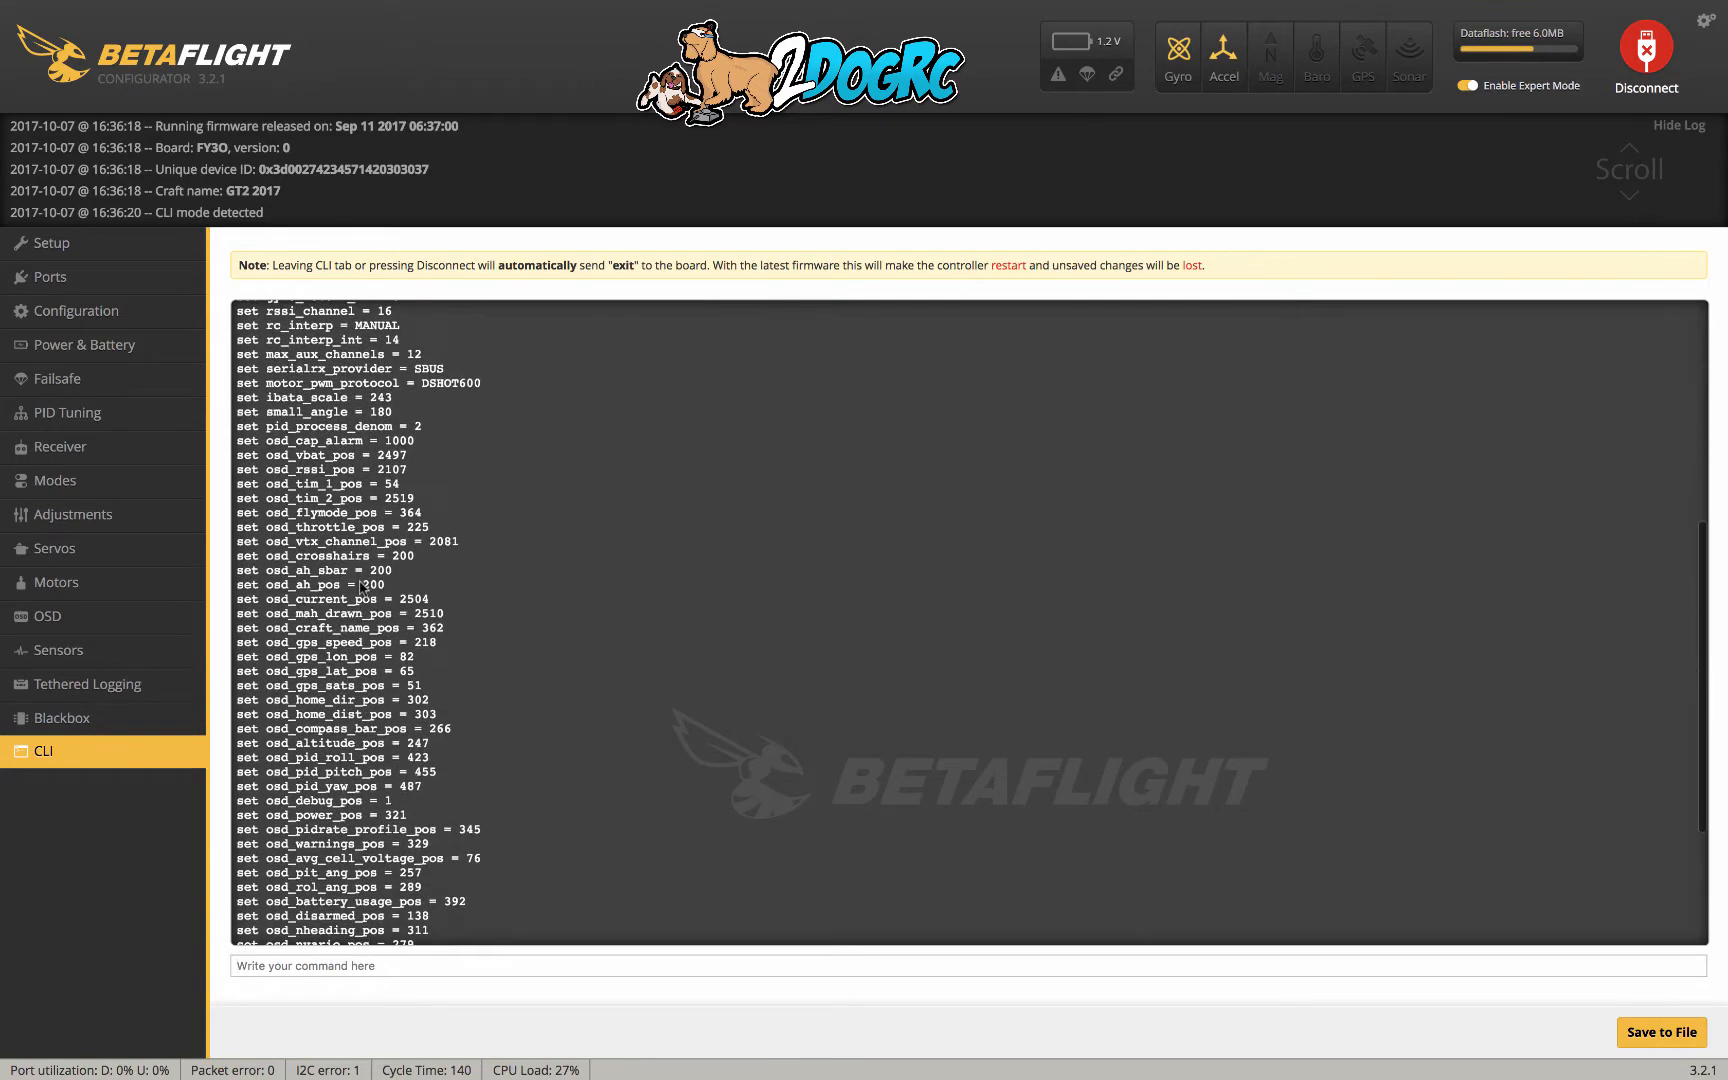
scroll(up, 3)
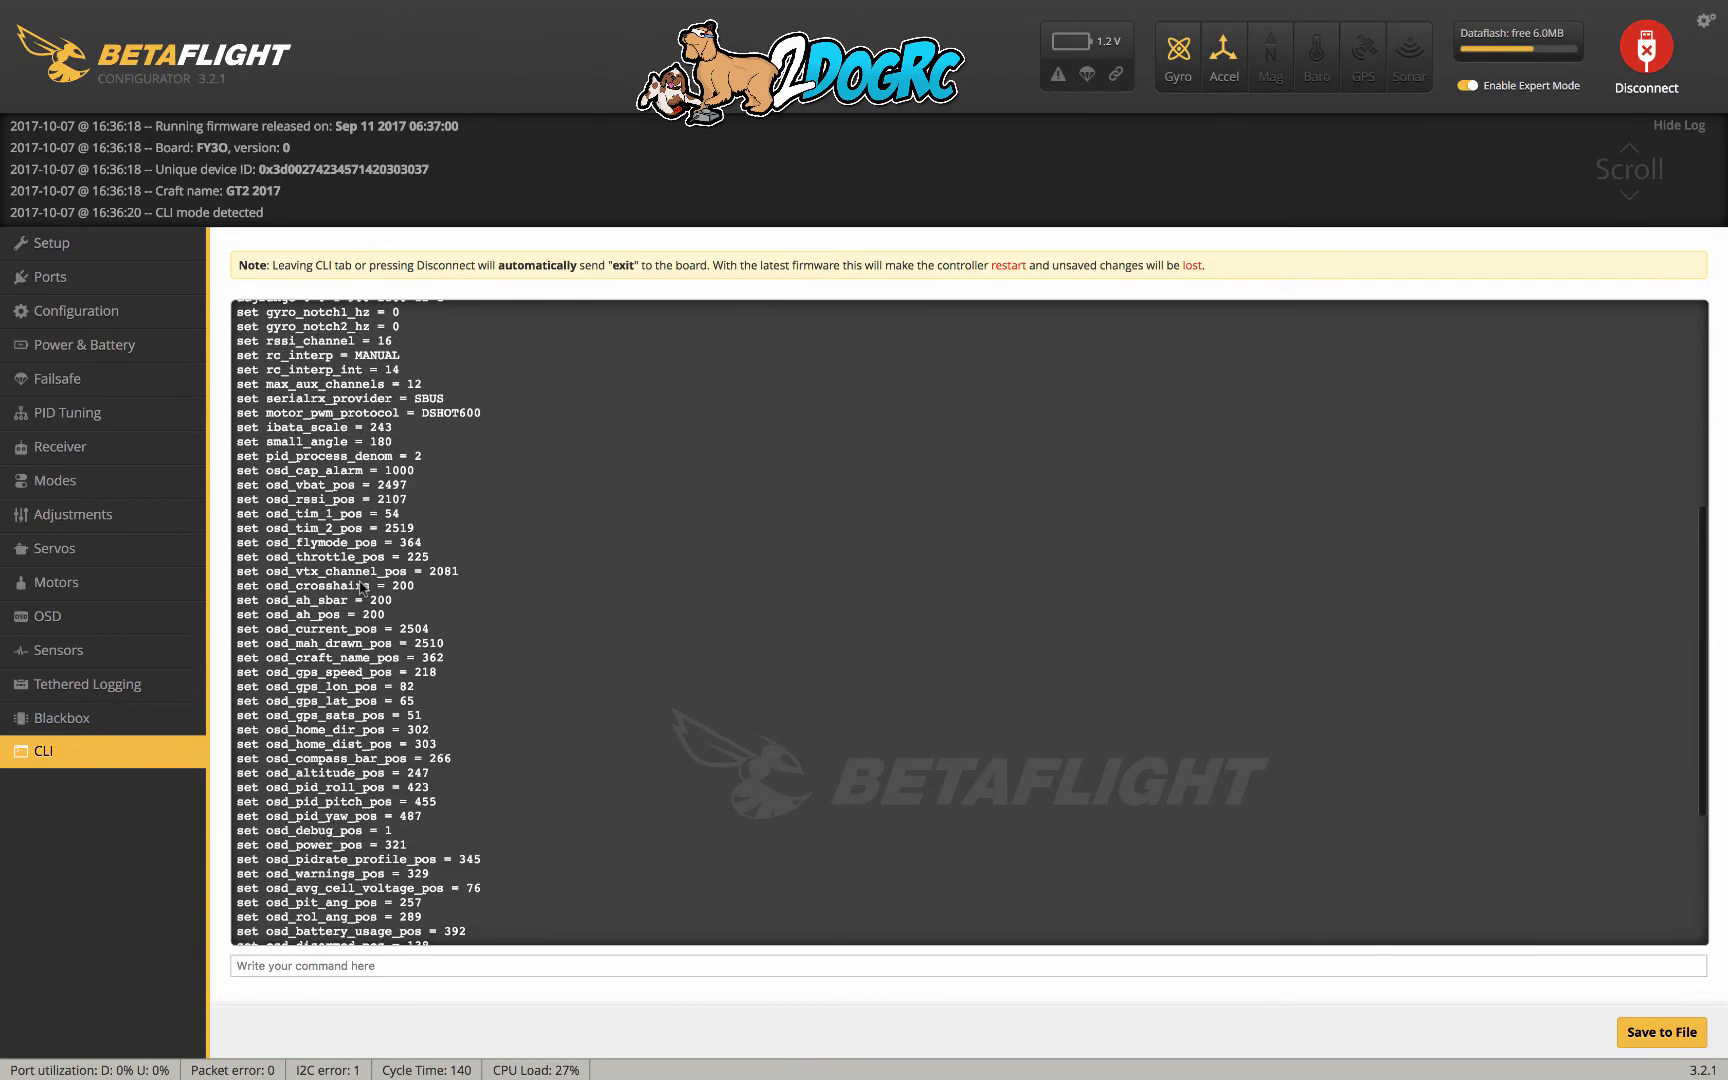
mouse_move(490, 694)
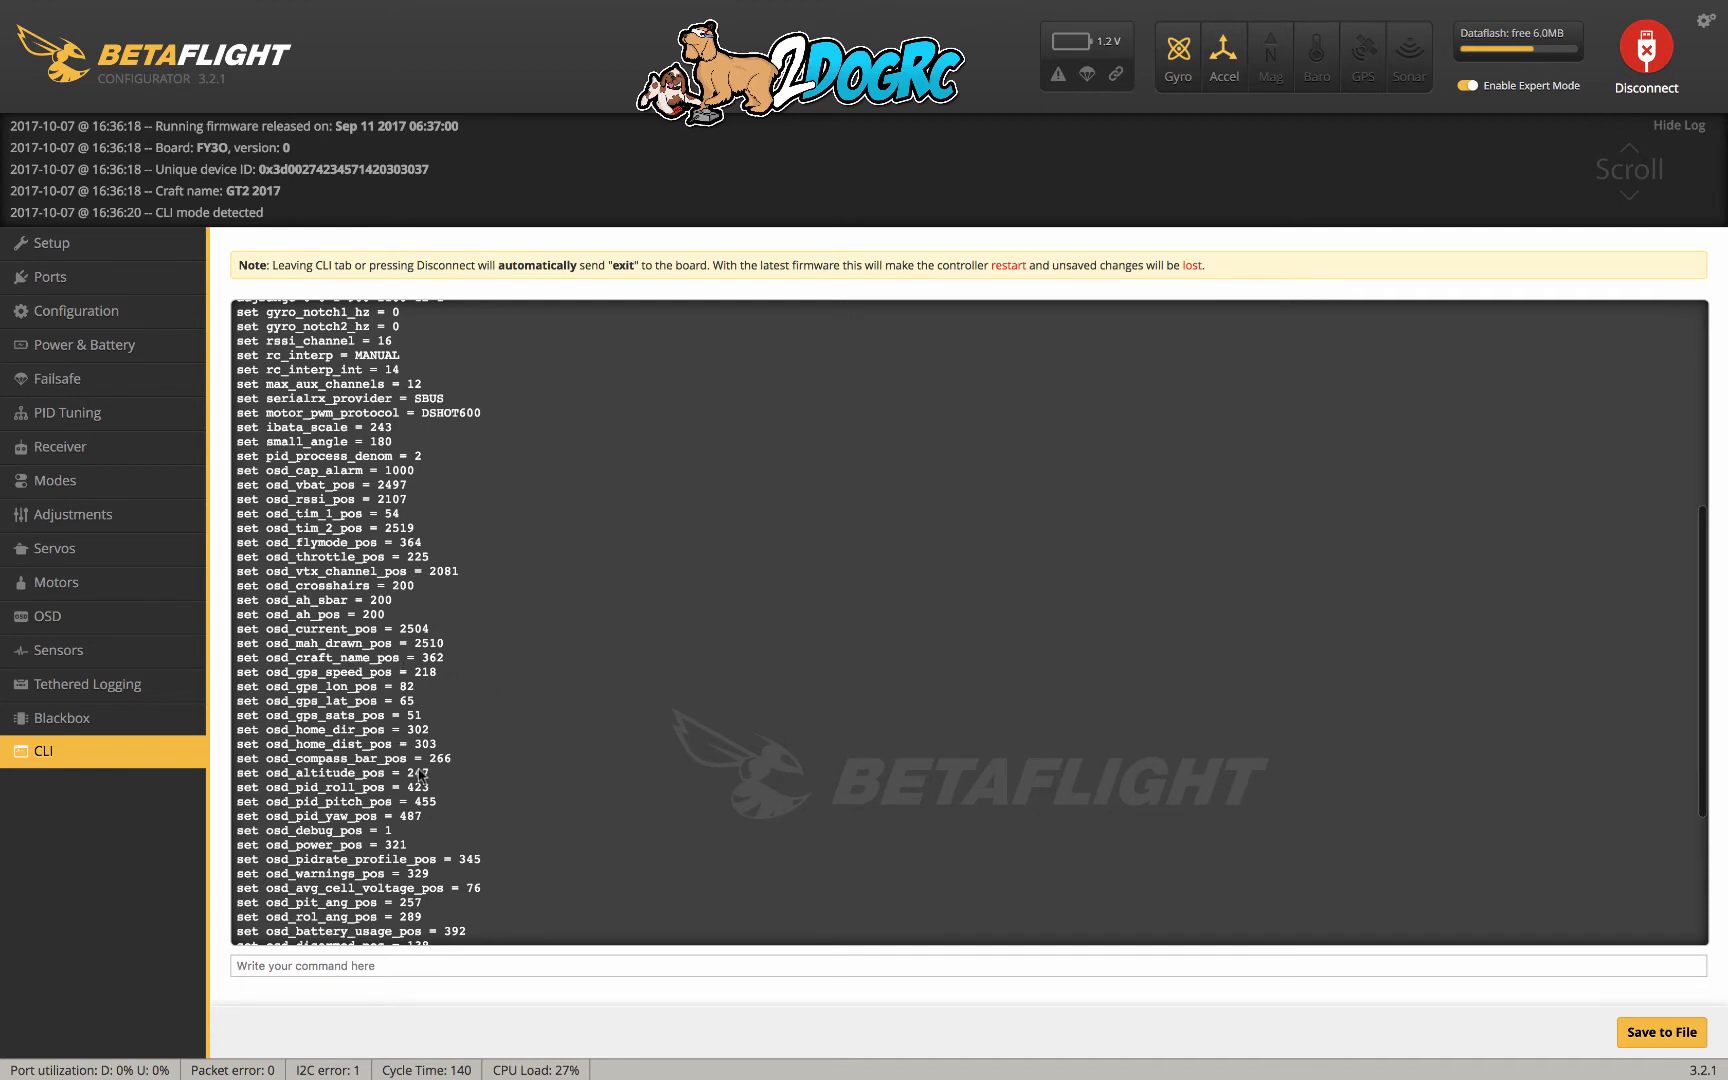
scroll(up, 3)
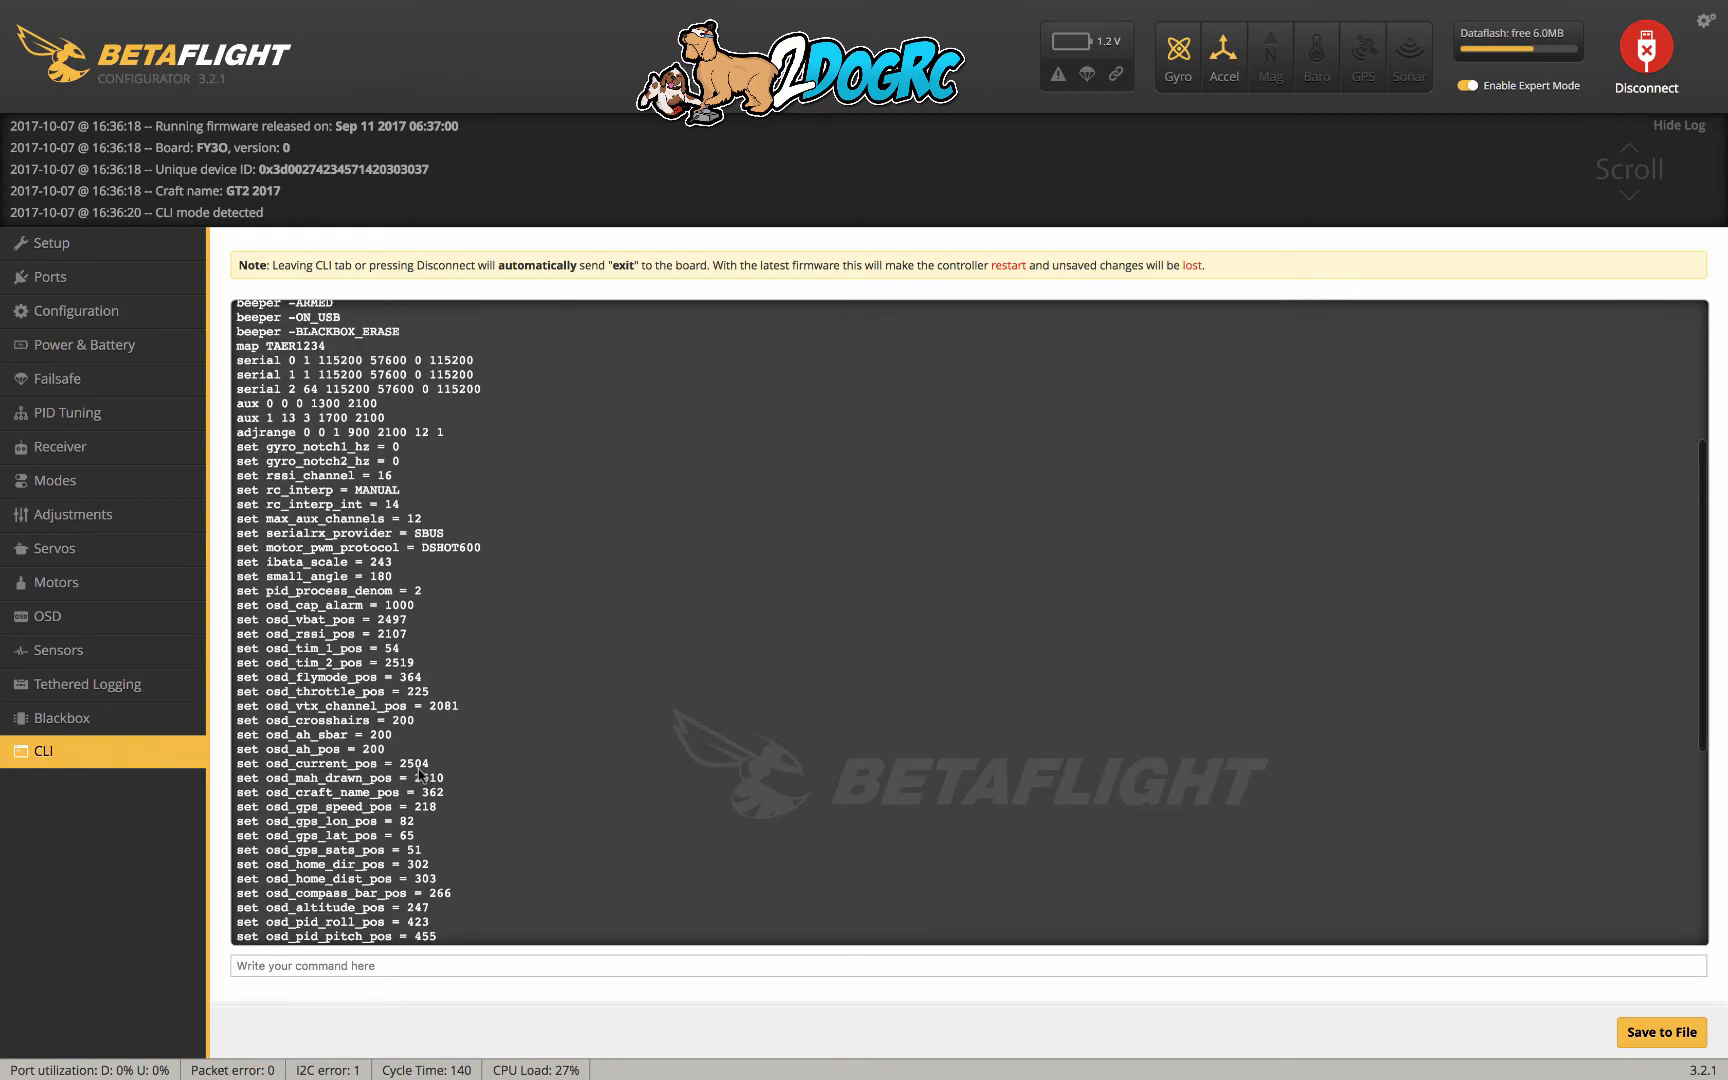
scroll(up, 3)
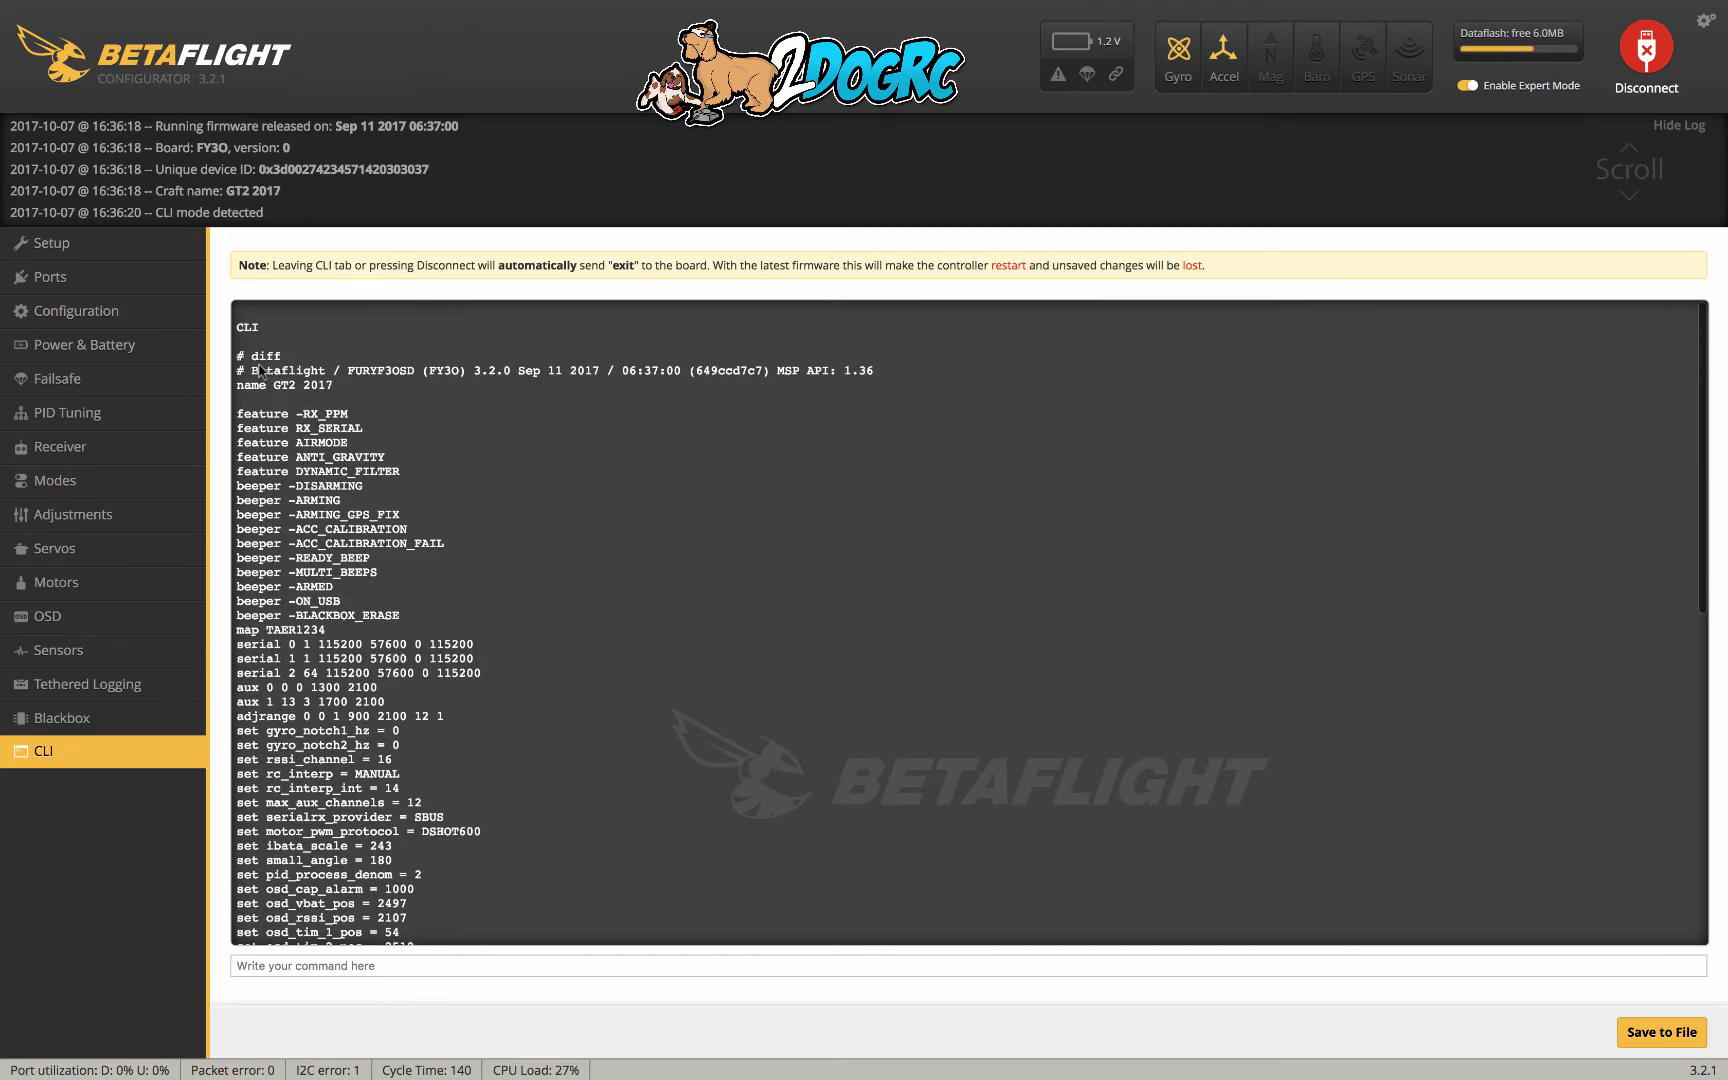
mouse_move(234, 420)
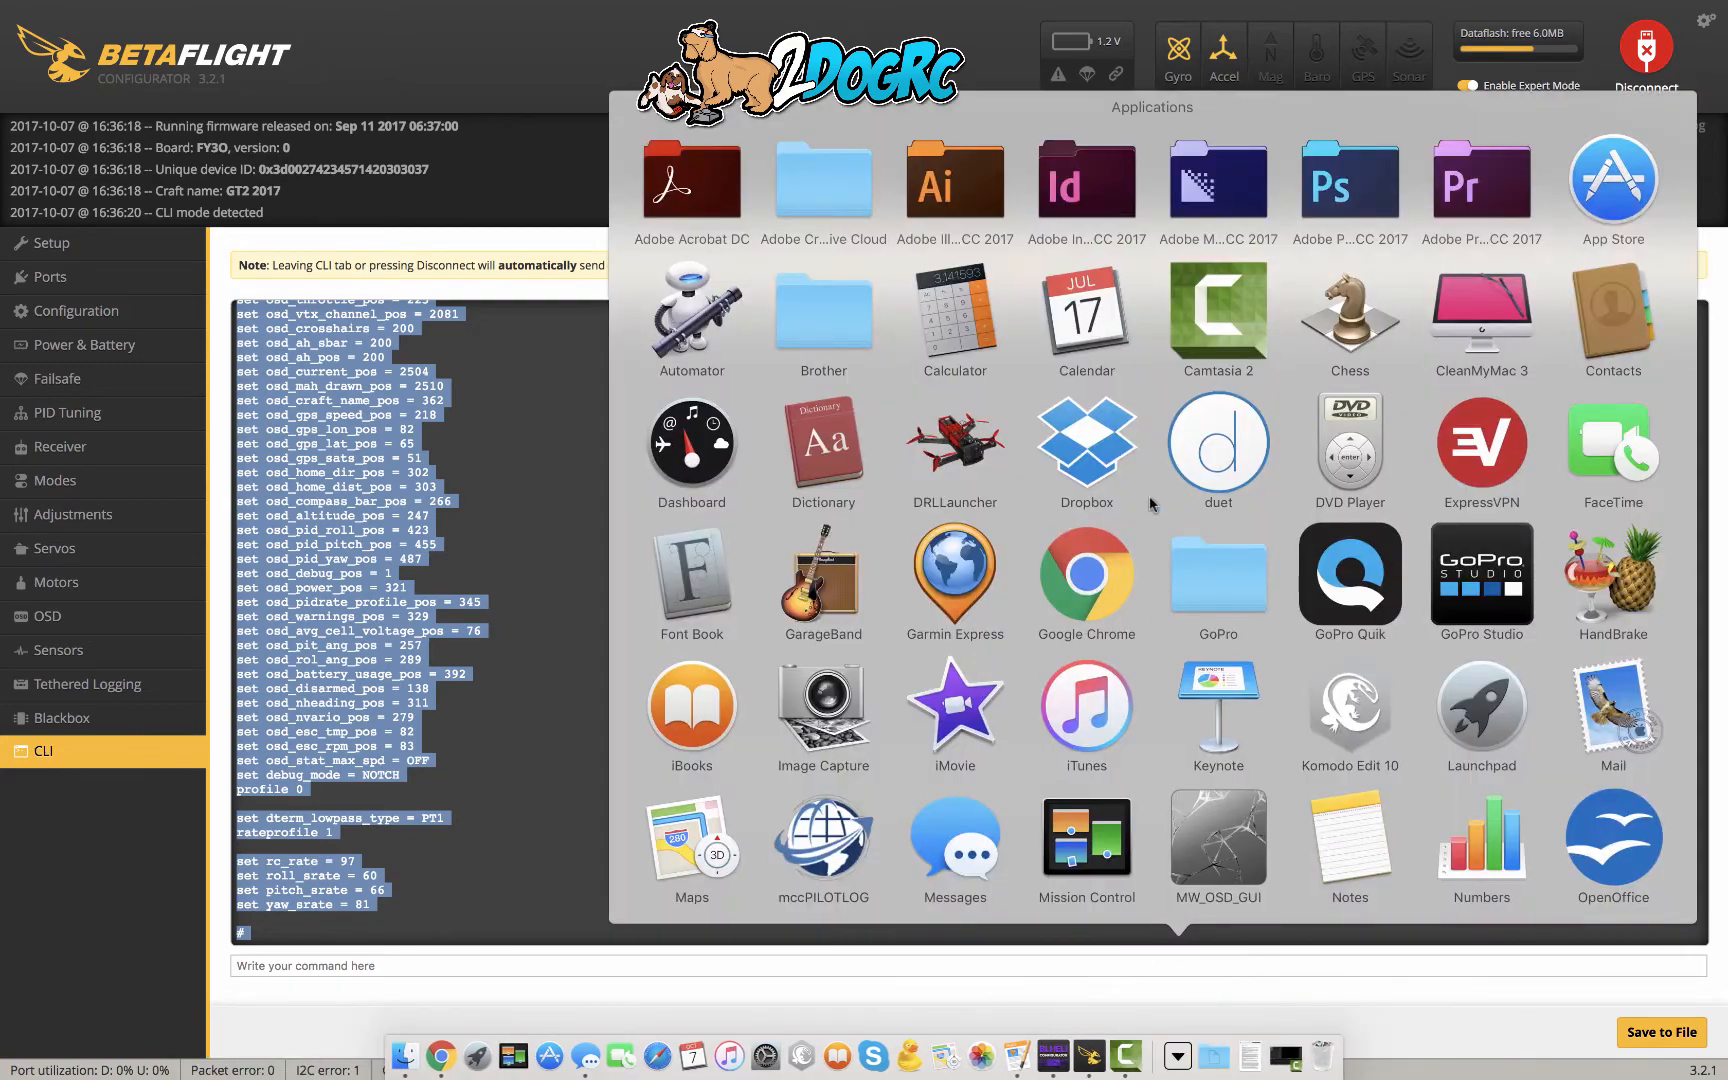
- Select and copy the whole CLI diff output through the rate profile values
scroll(down, 3)
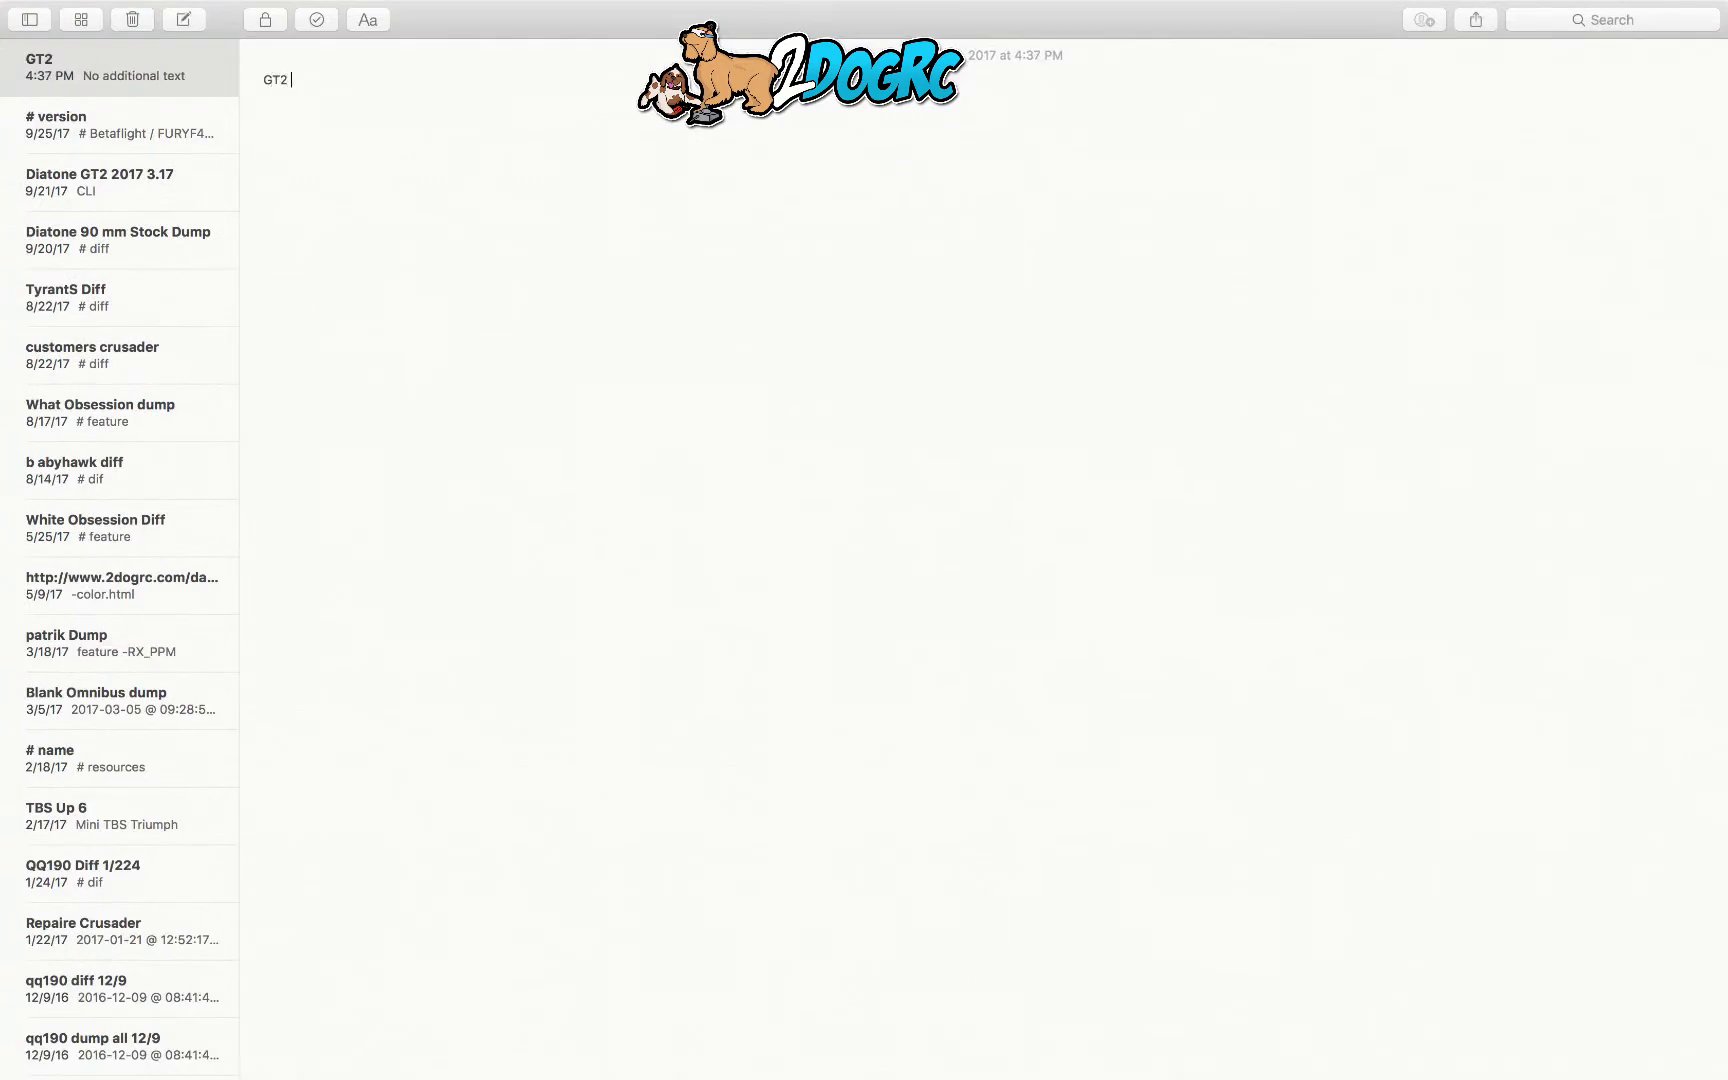
- Paste the copied diff into a Notes note titled 'GT2 200 Diff'
text(200 Diff)
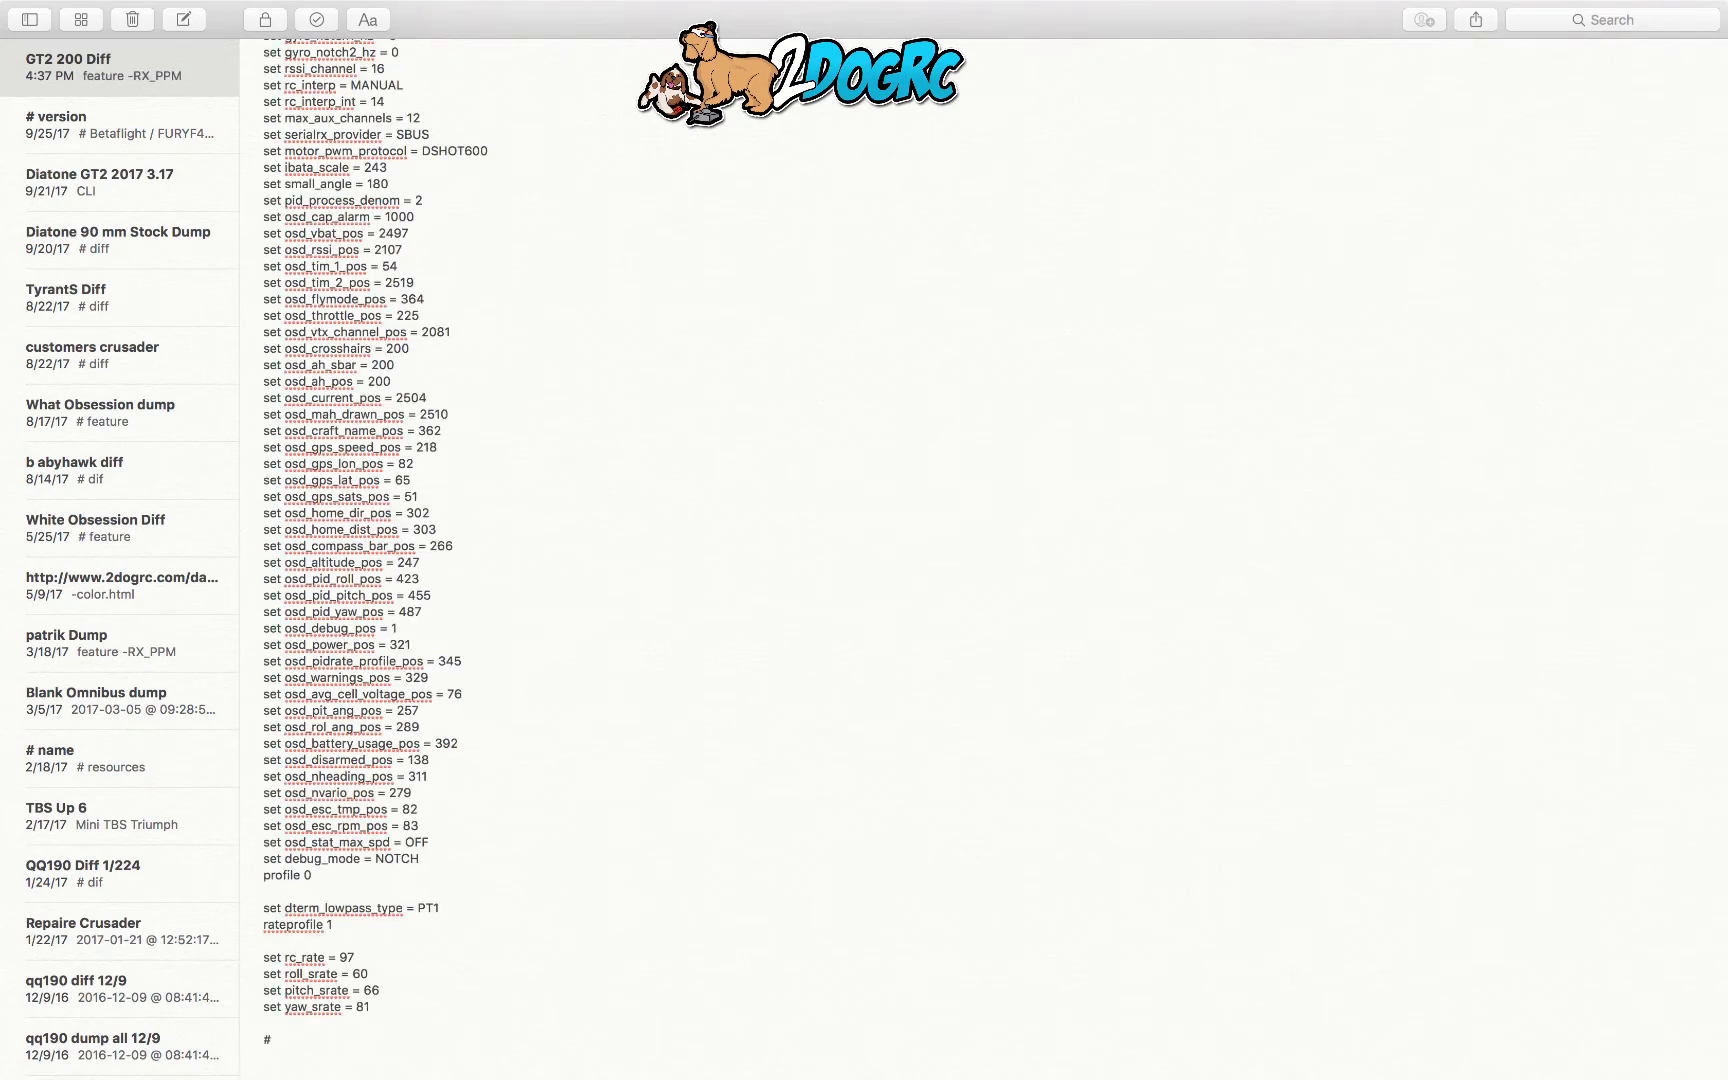
click(276, 1040)
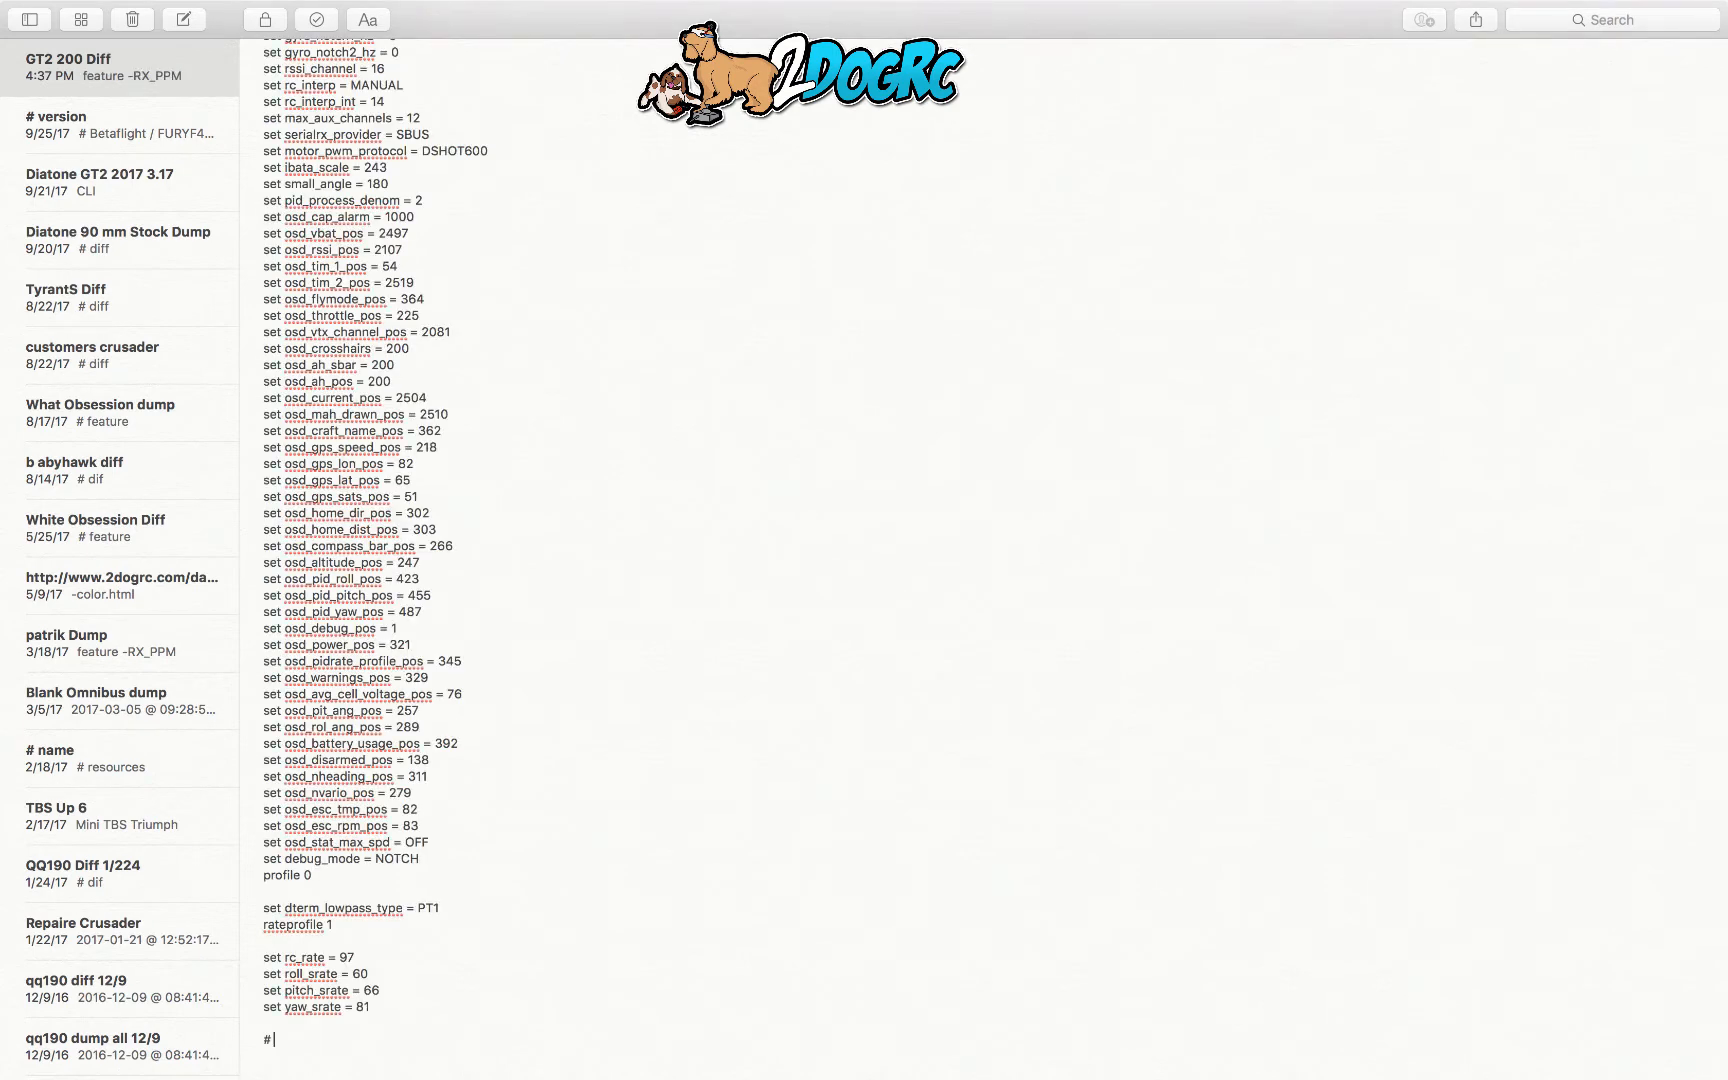
mouse_move(768, 524)
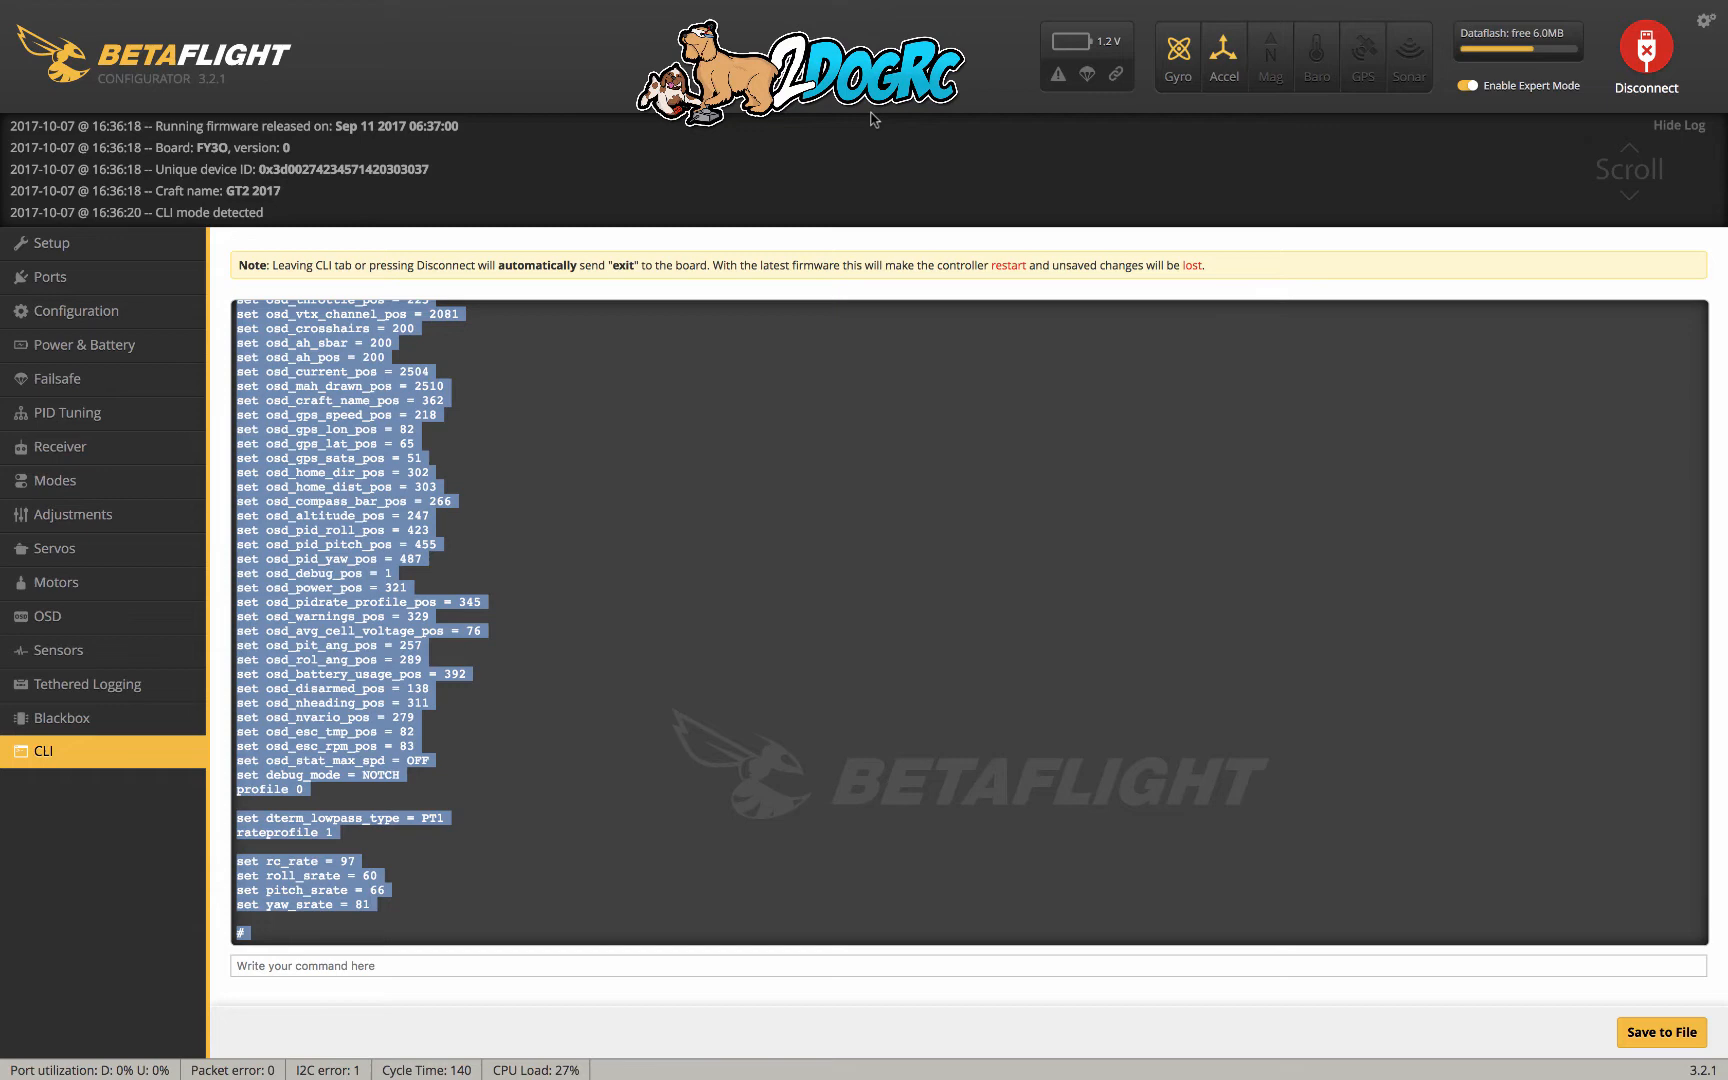
mouse_move(64, 412)
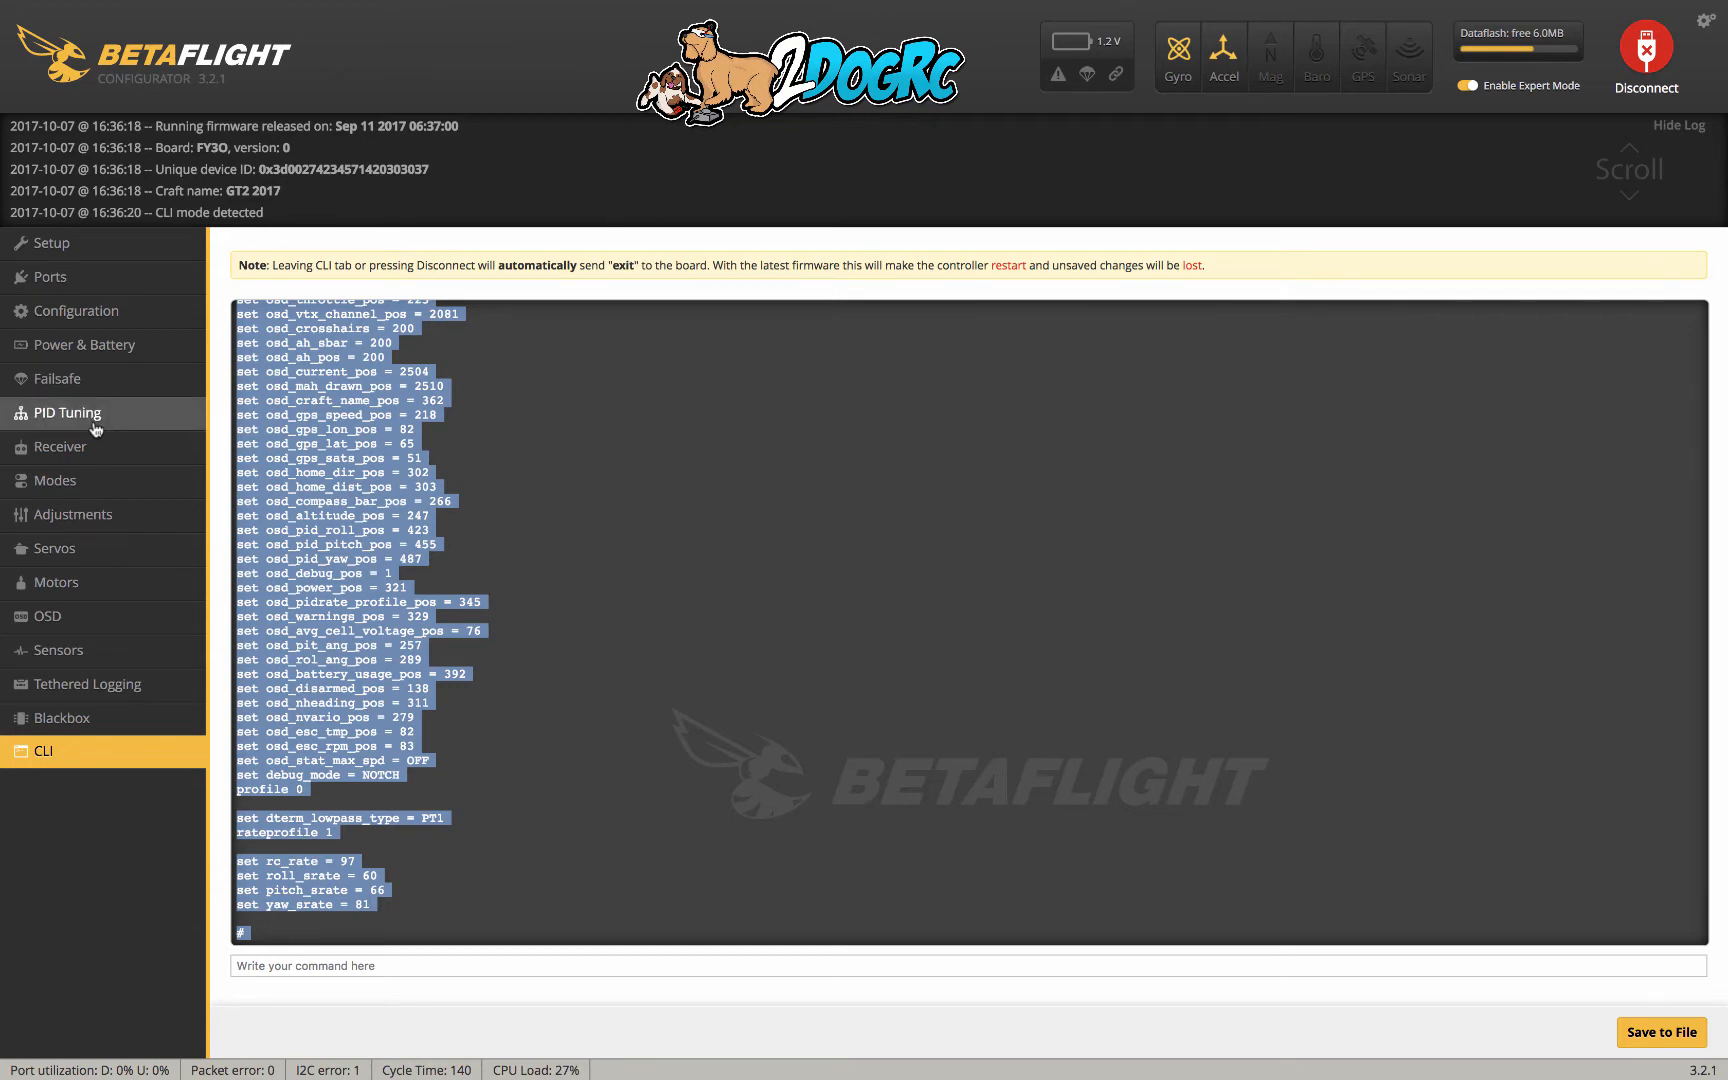
- Disconnect to leave the CLI, reconnect the board and go to PID Tuning
click(1644, 58)
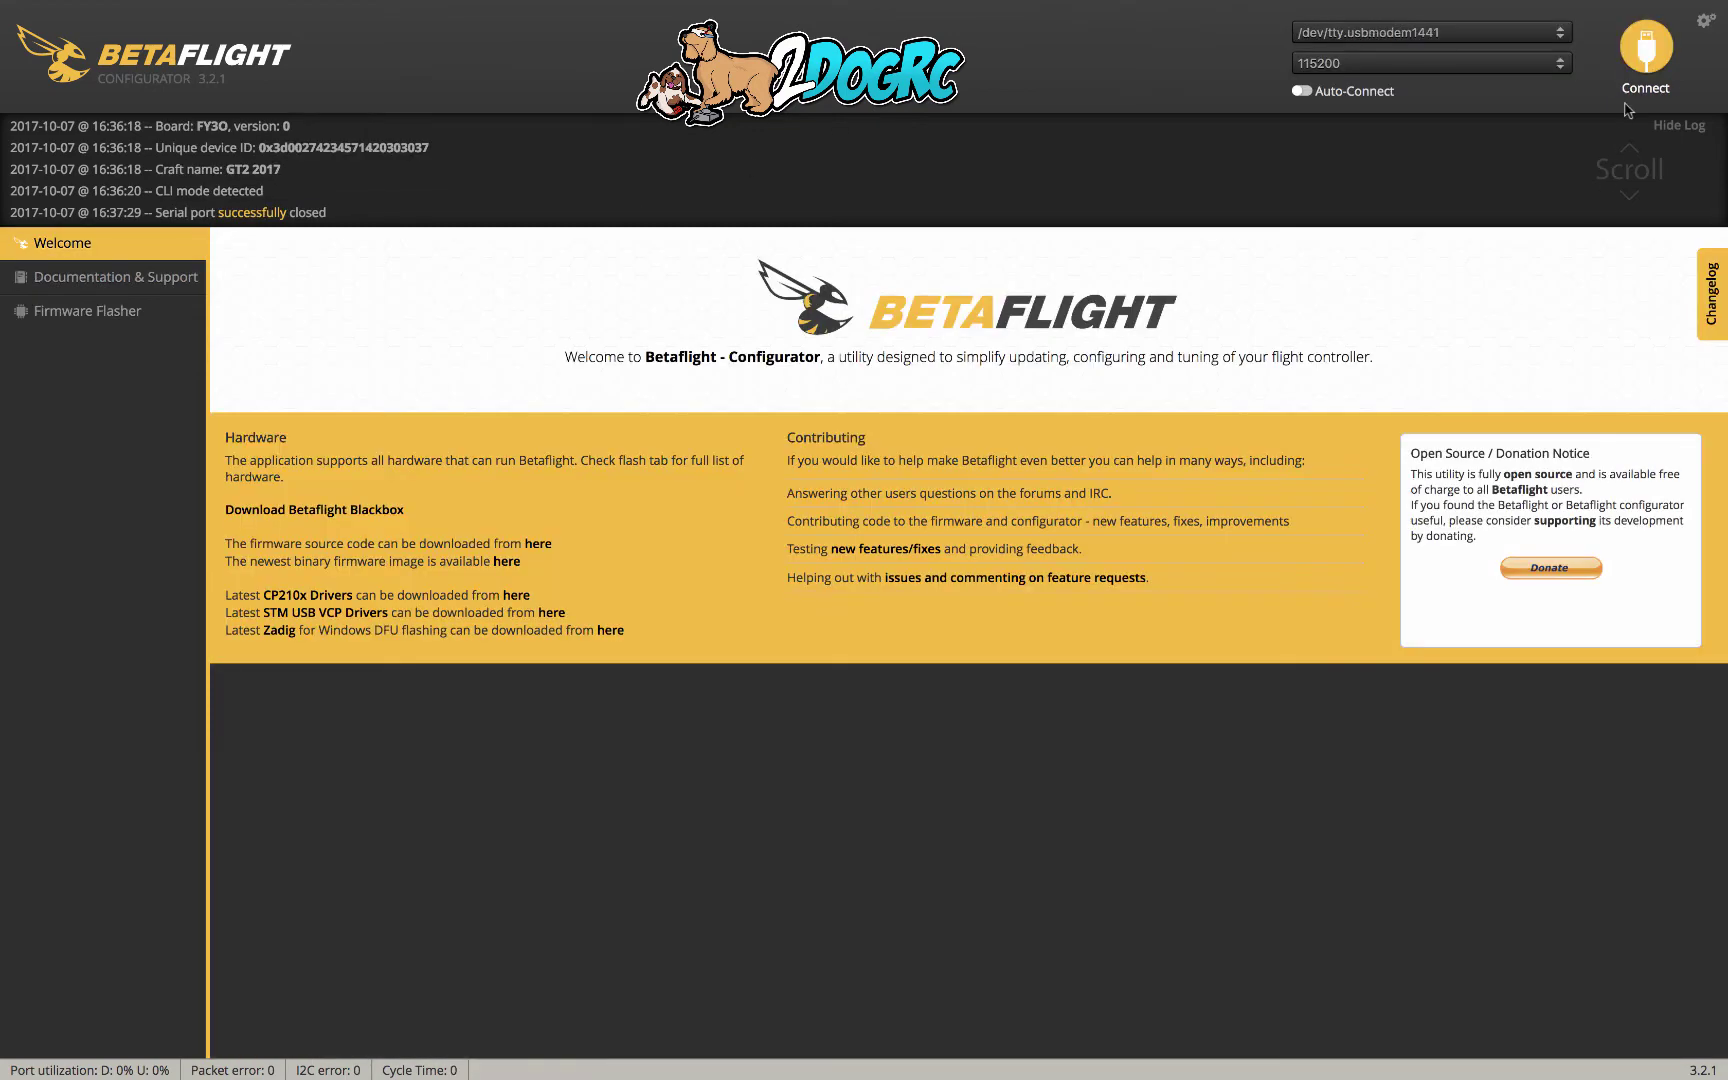
click(1644, 58)
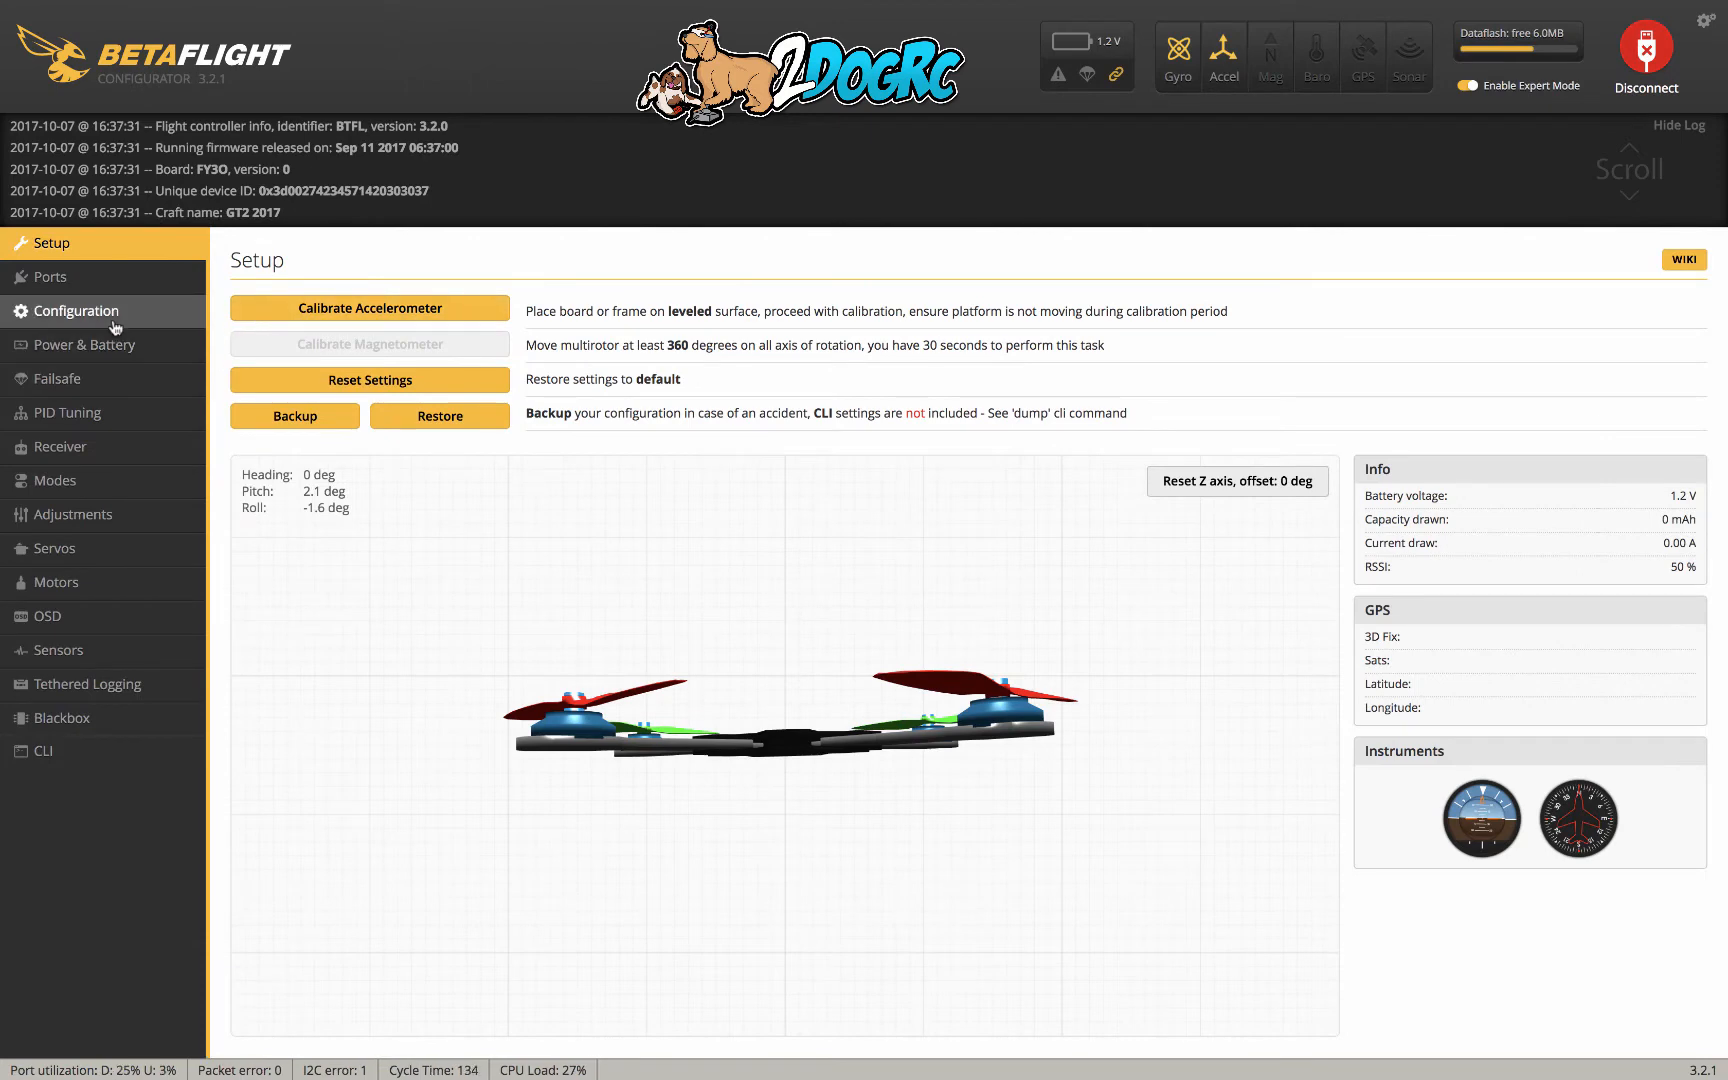
click(68, 412)
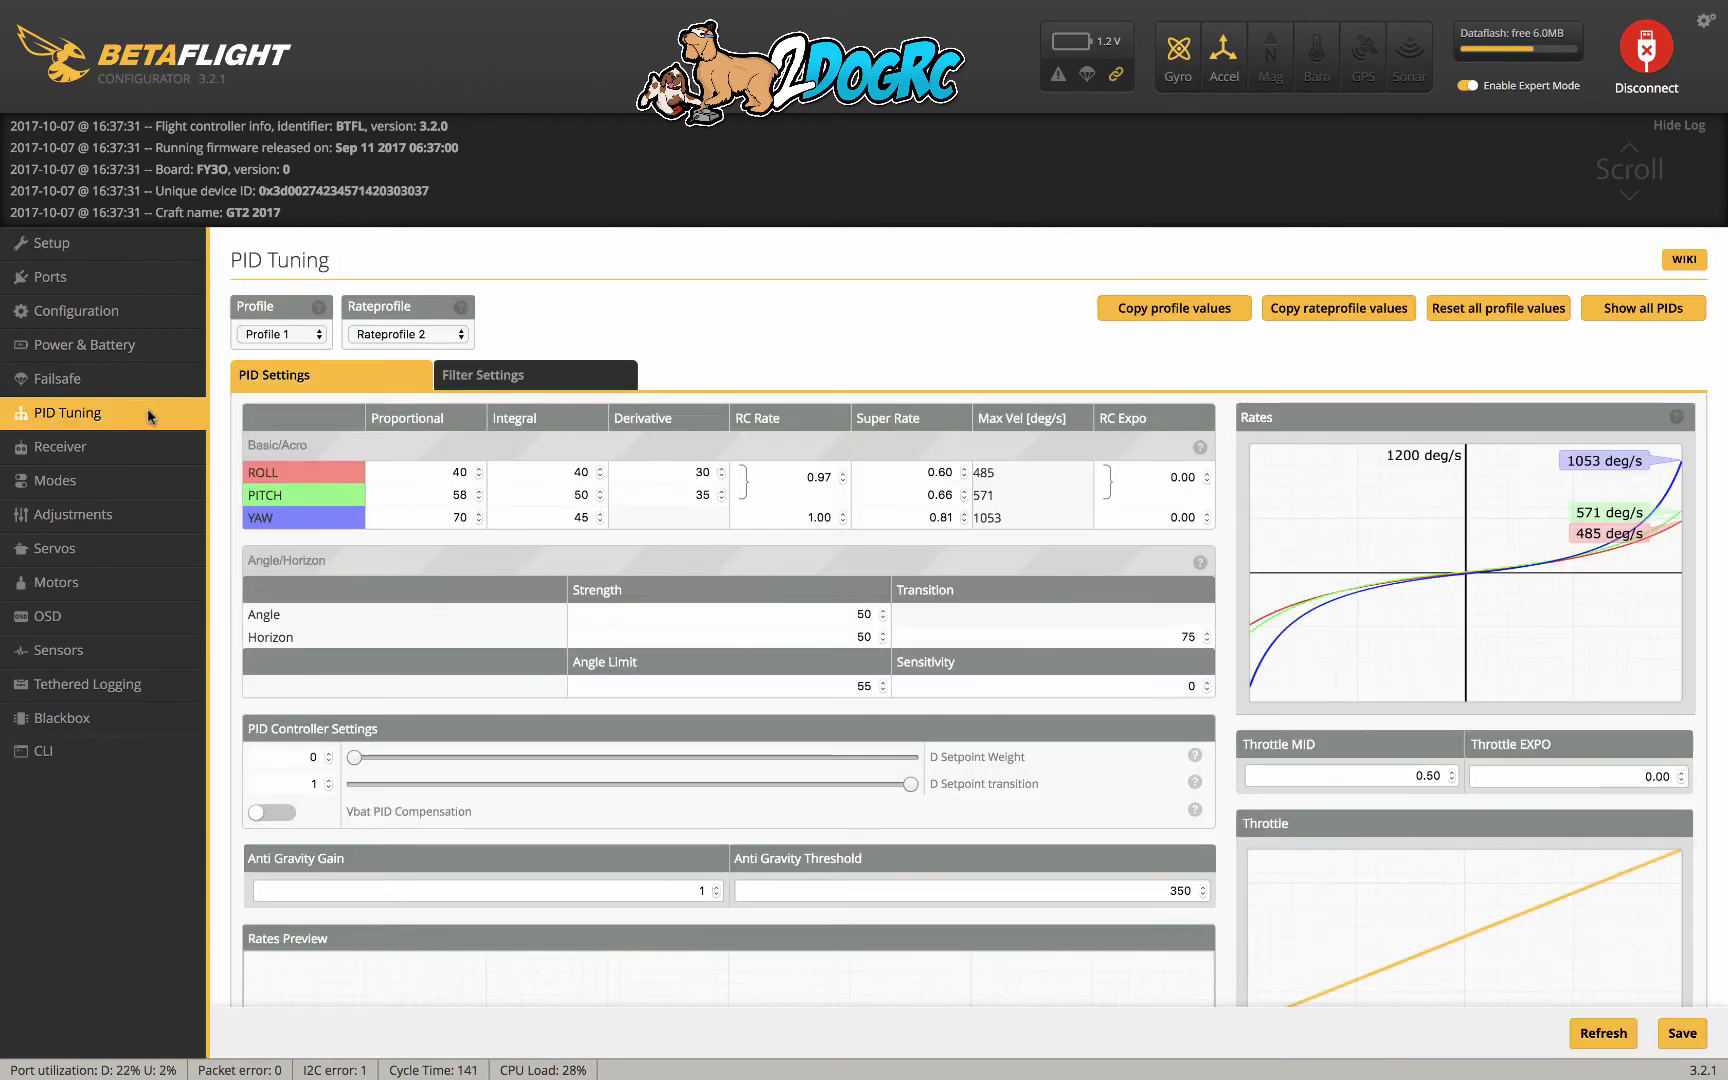
- Load rate profiles 1, 2 and 3 in turn for screenshots, ending back on profile 1
click(406, 334)
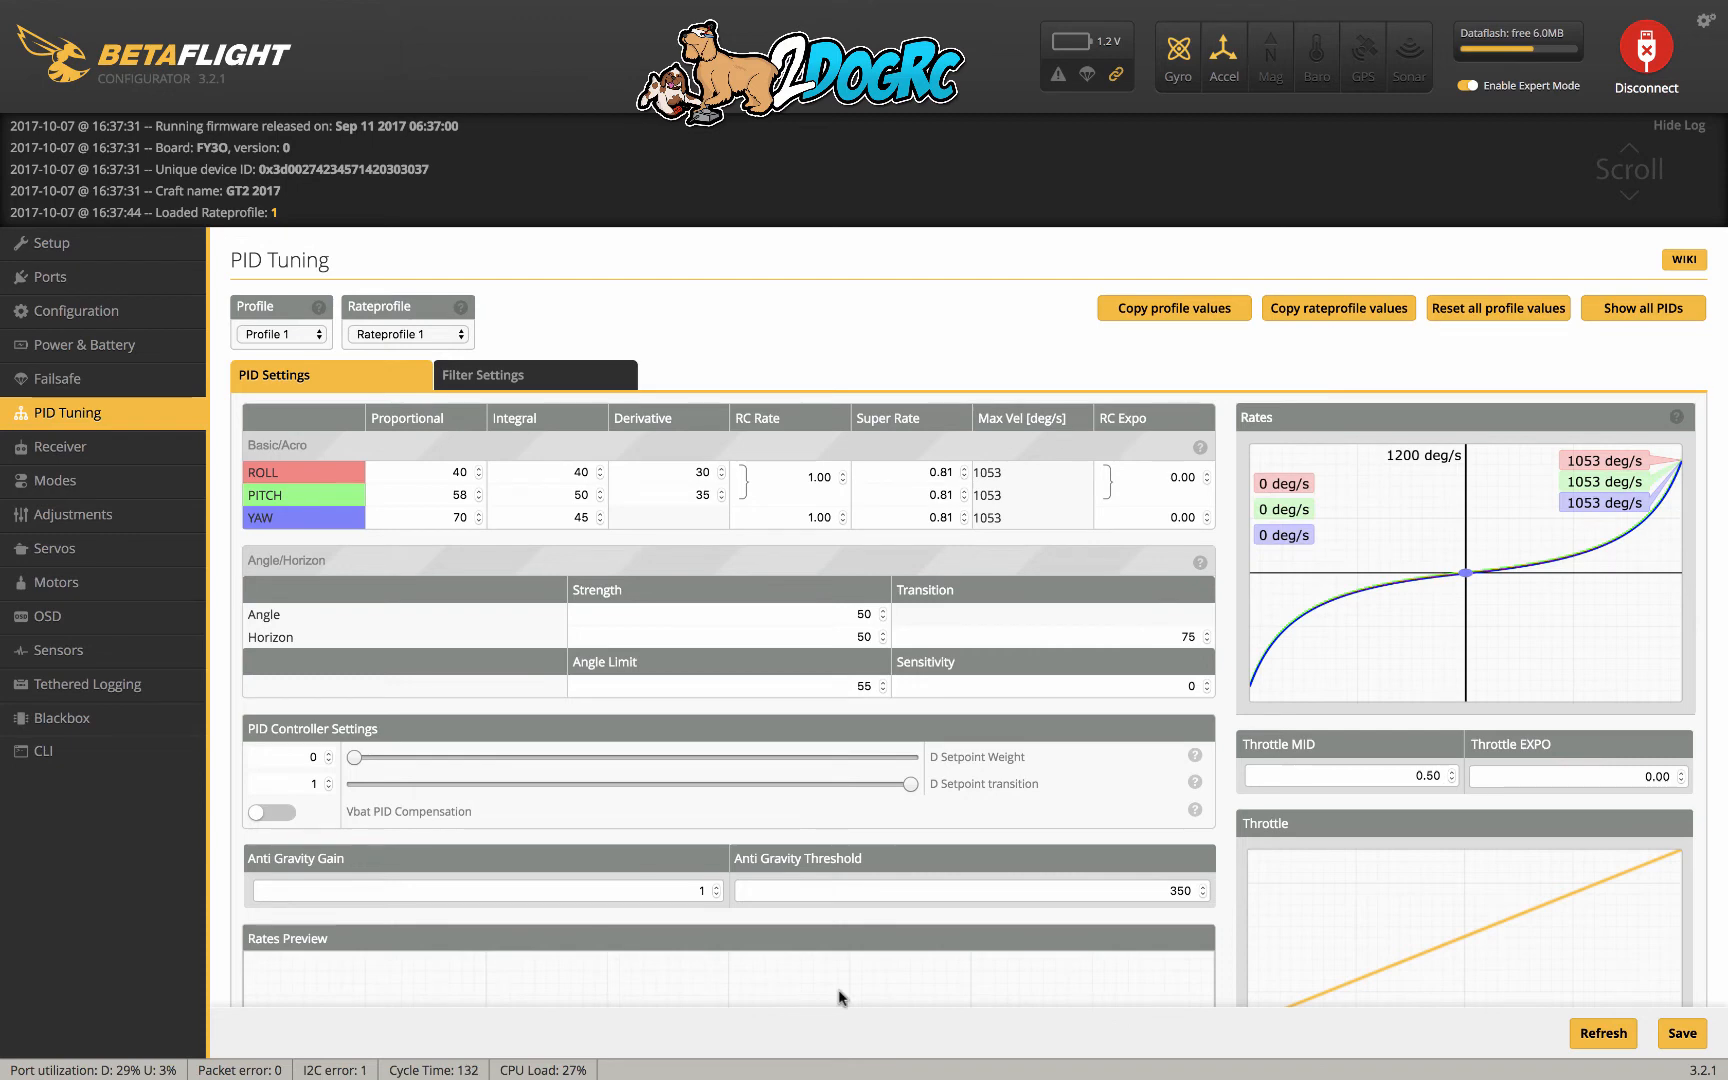
mouse_move(990, 936)
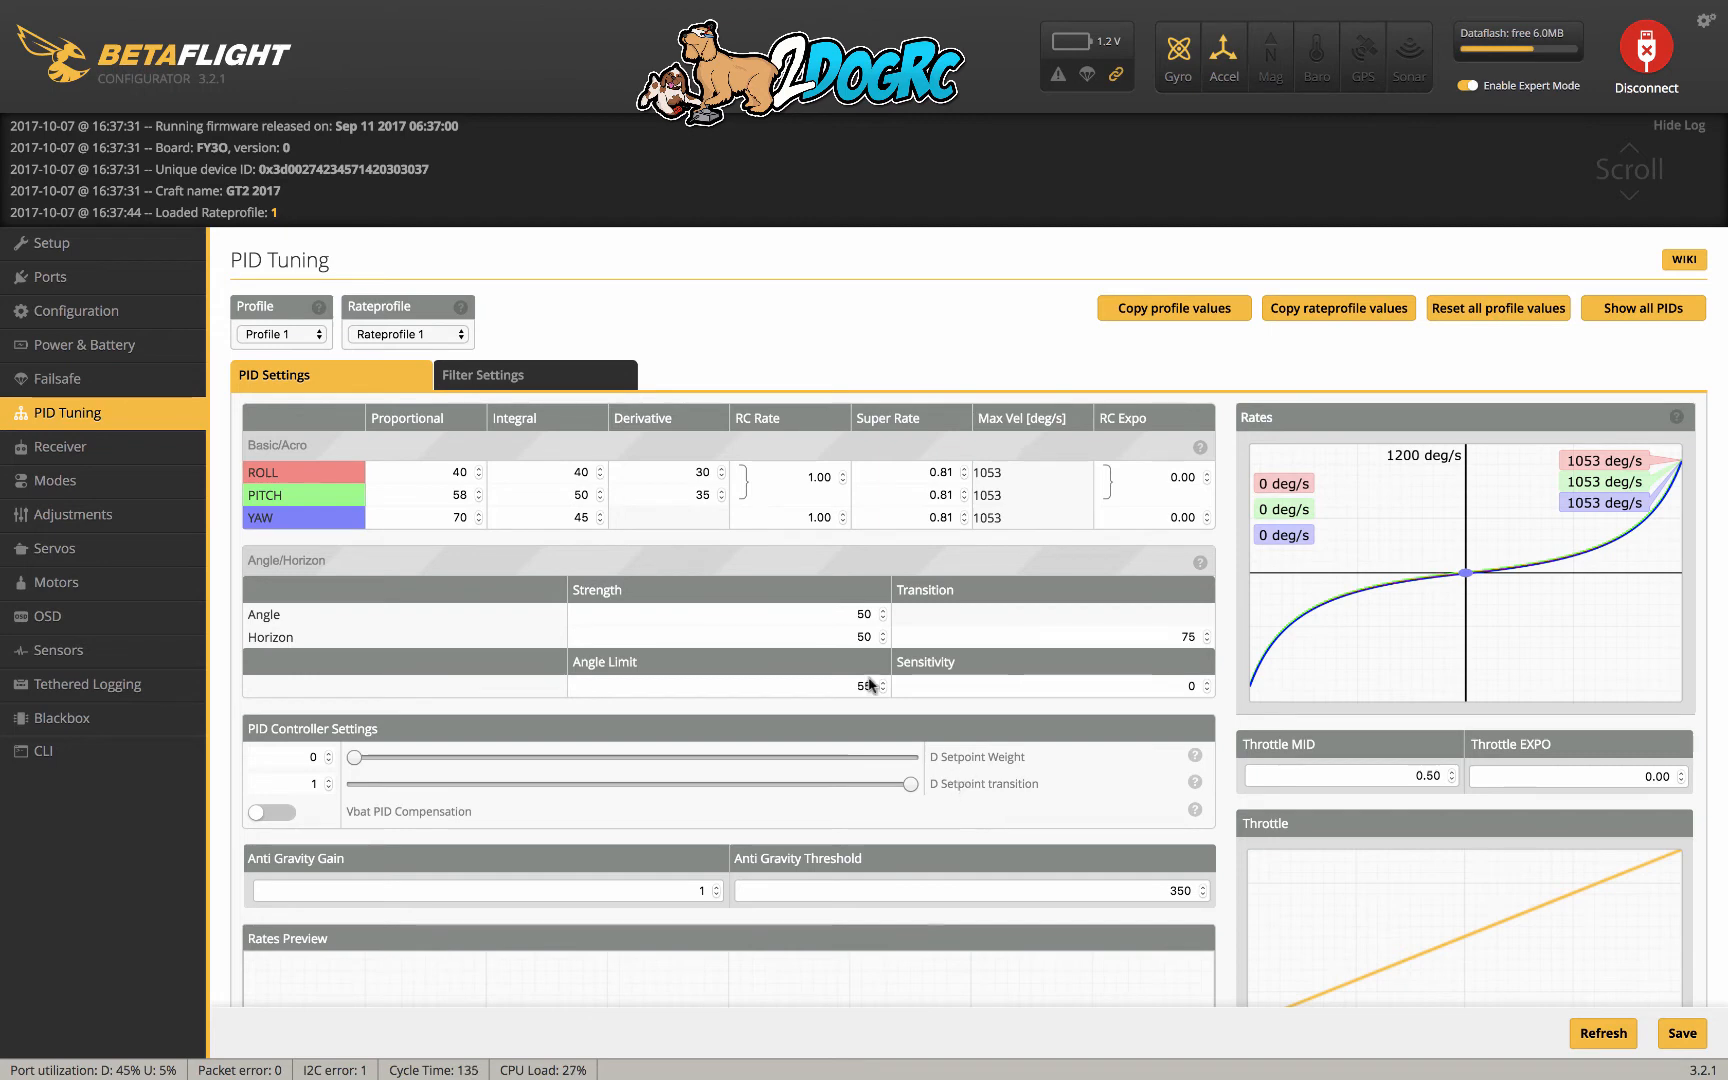
click(406, 334)
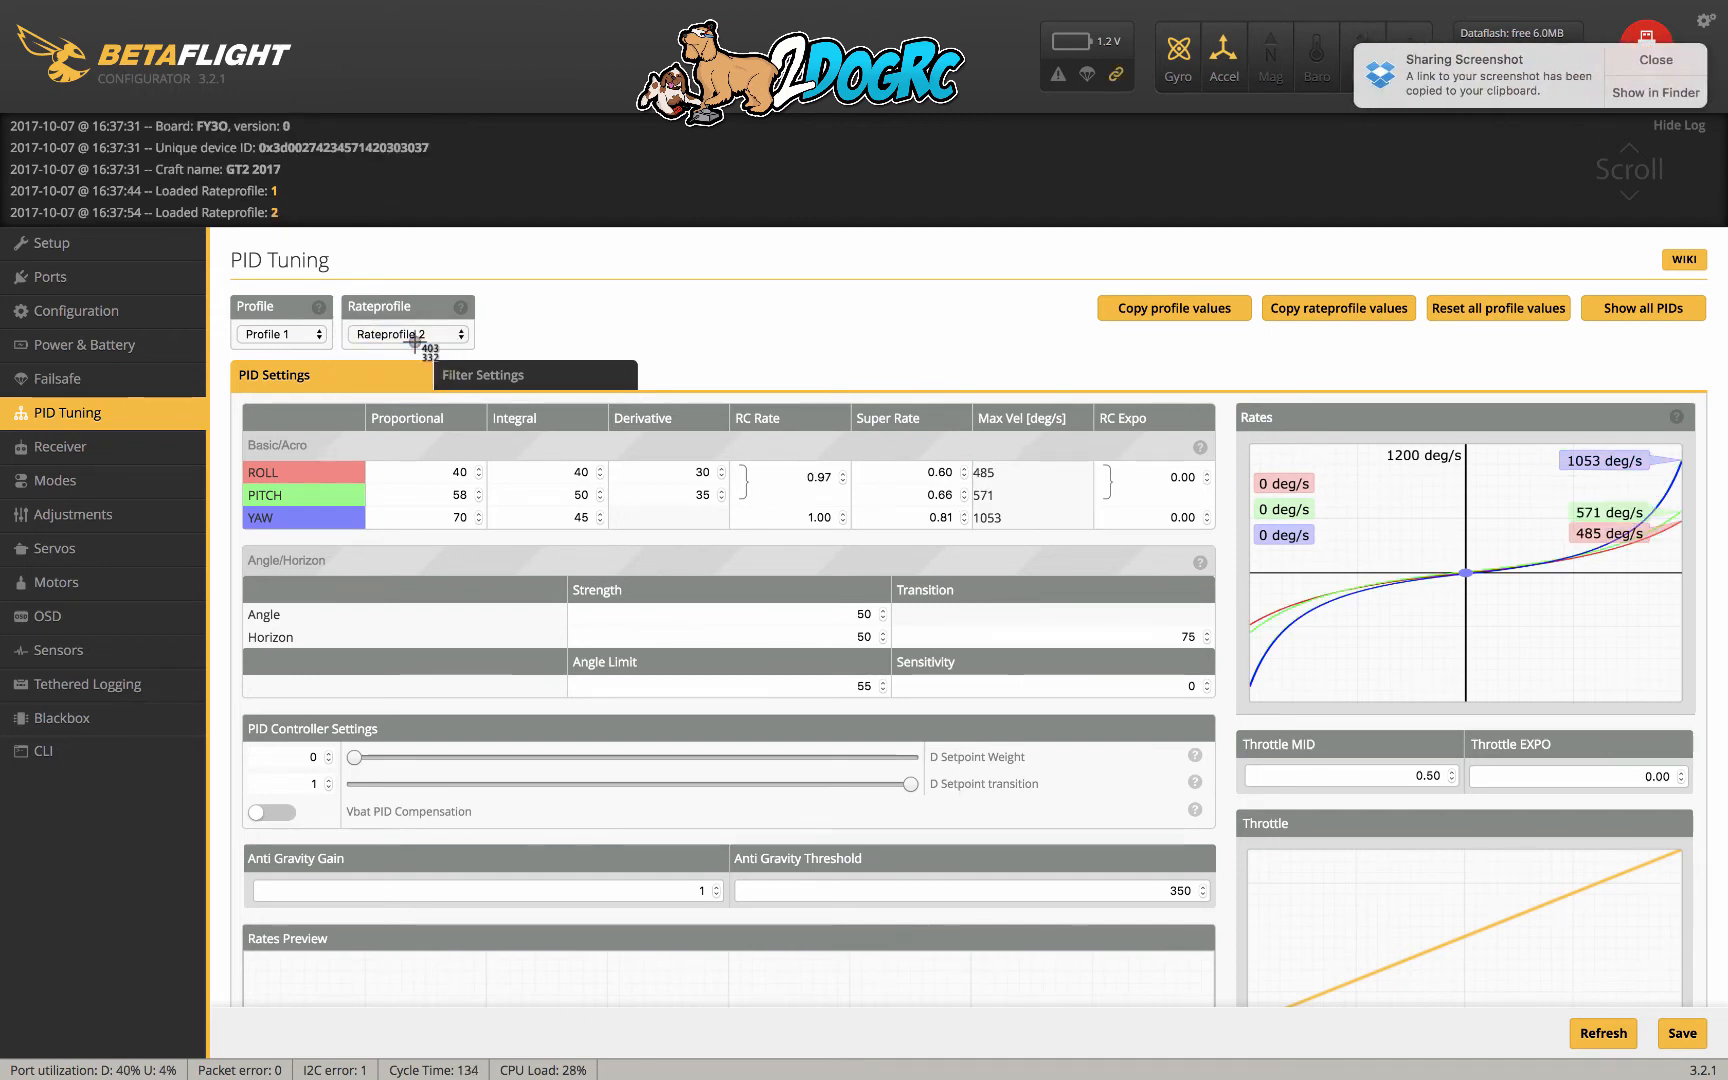
click(1654, 60)
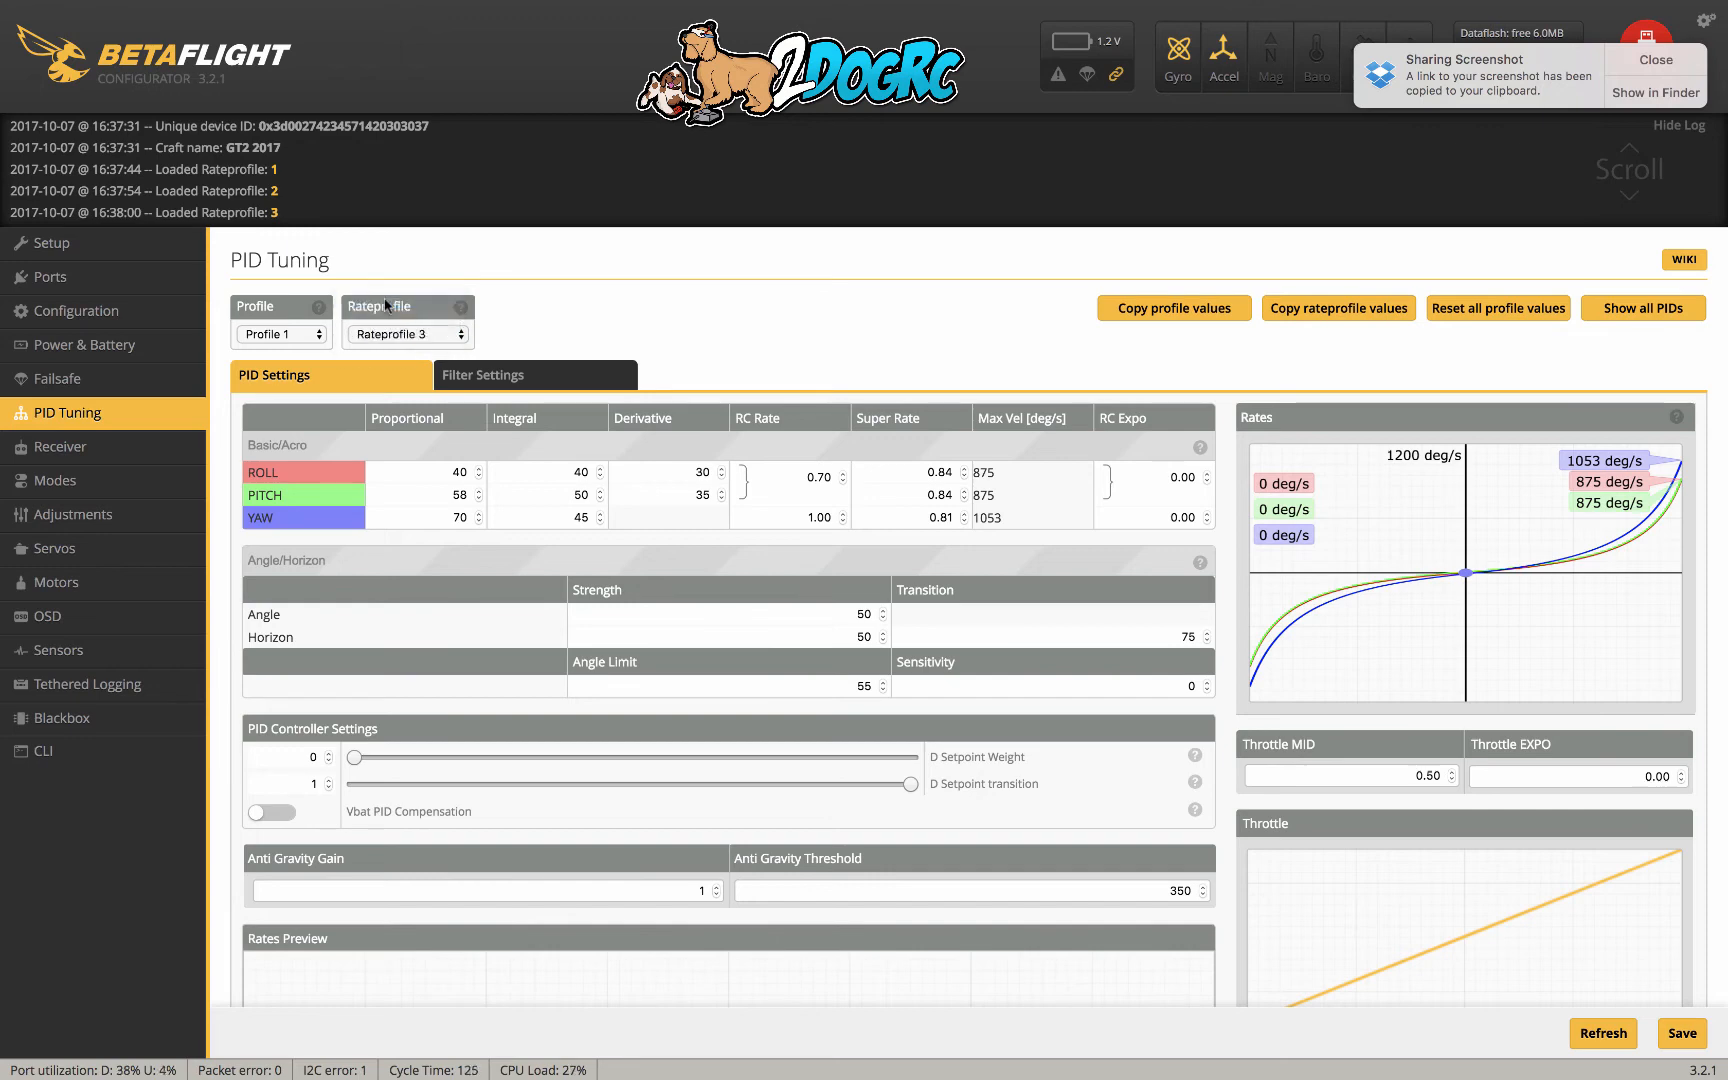
click(406, 334)
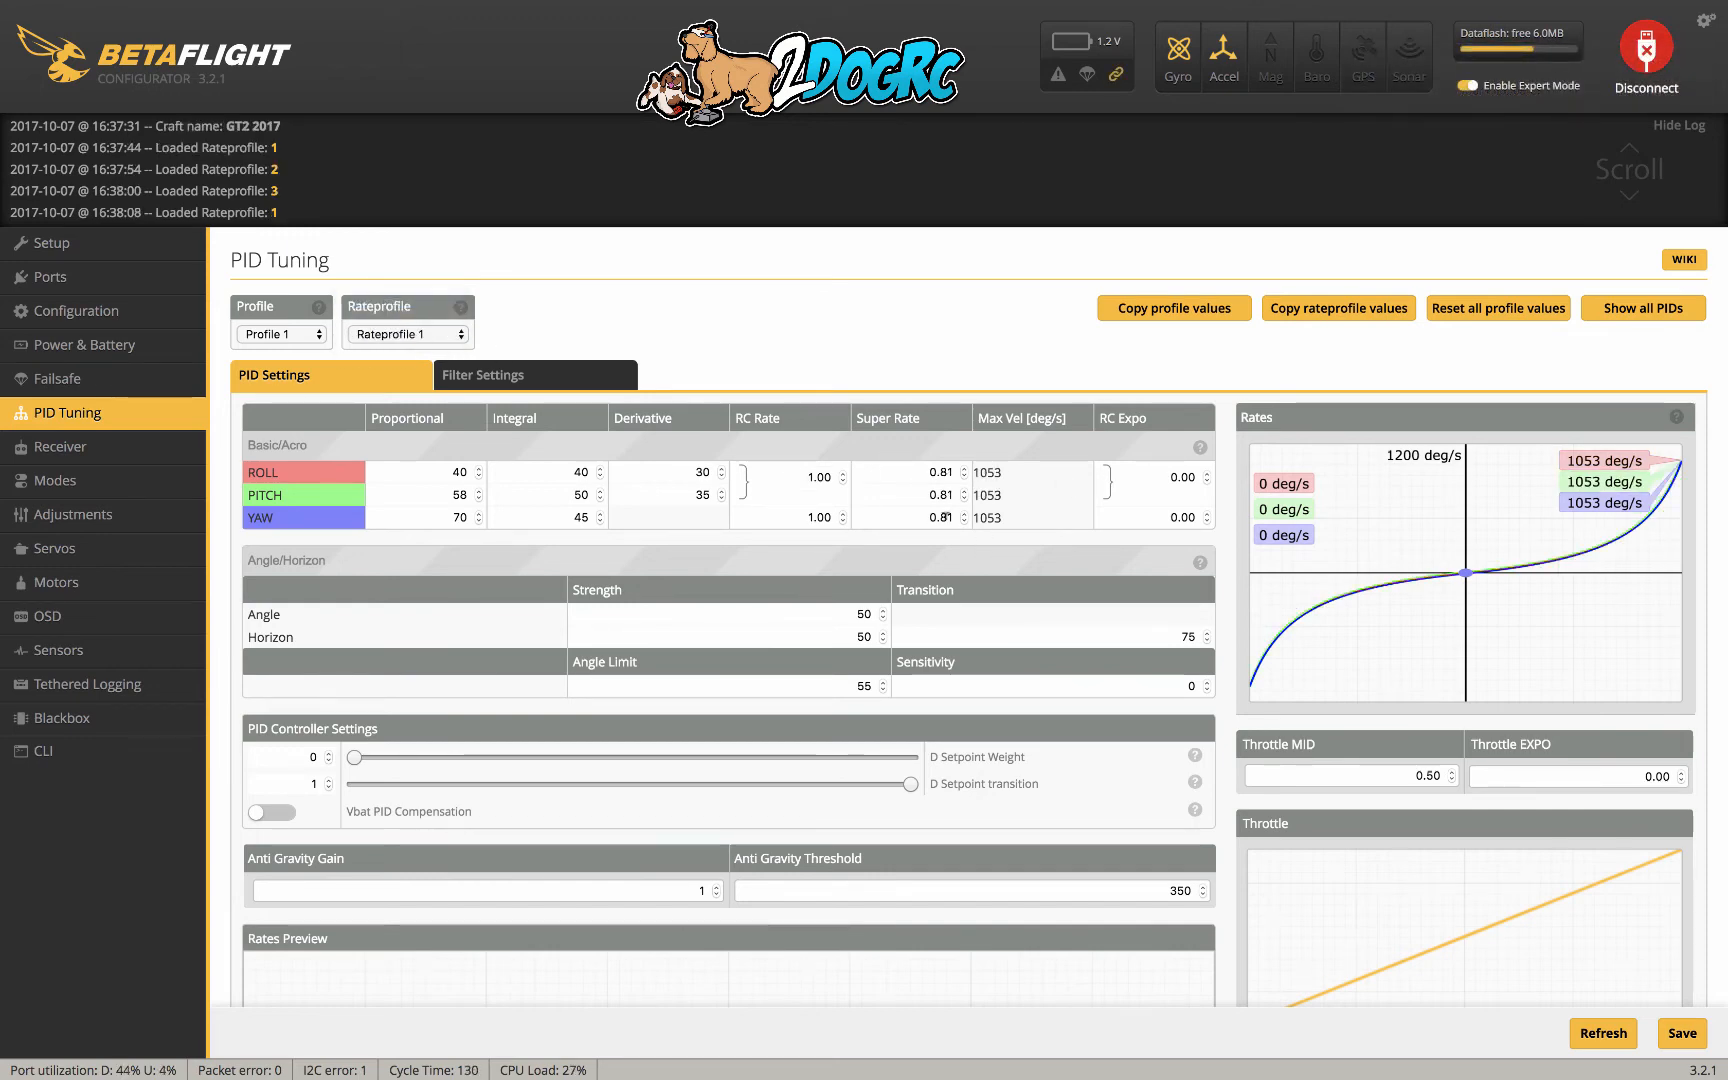
mouse_move(1310, 536)
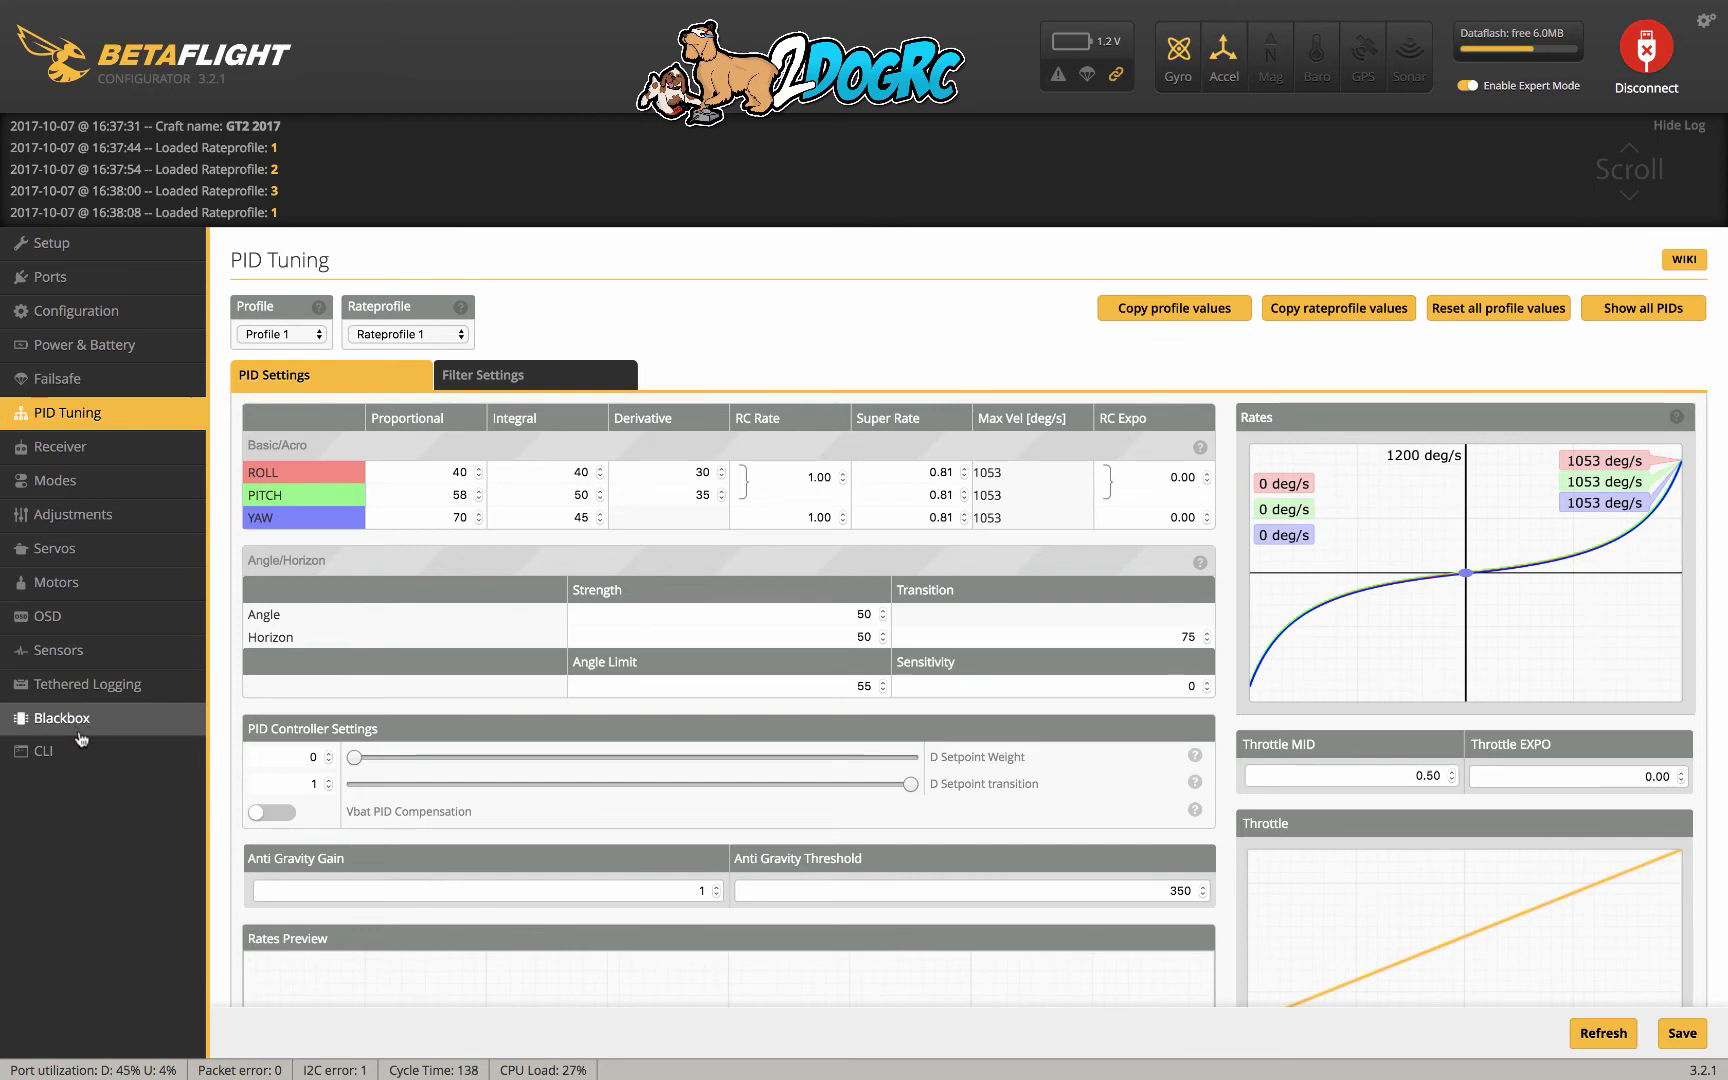
- Disconnect and set the firmware flasher to the FURYF3OSD target, version 3.2.0 stable
click(1646, 56)
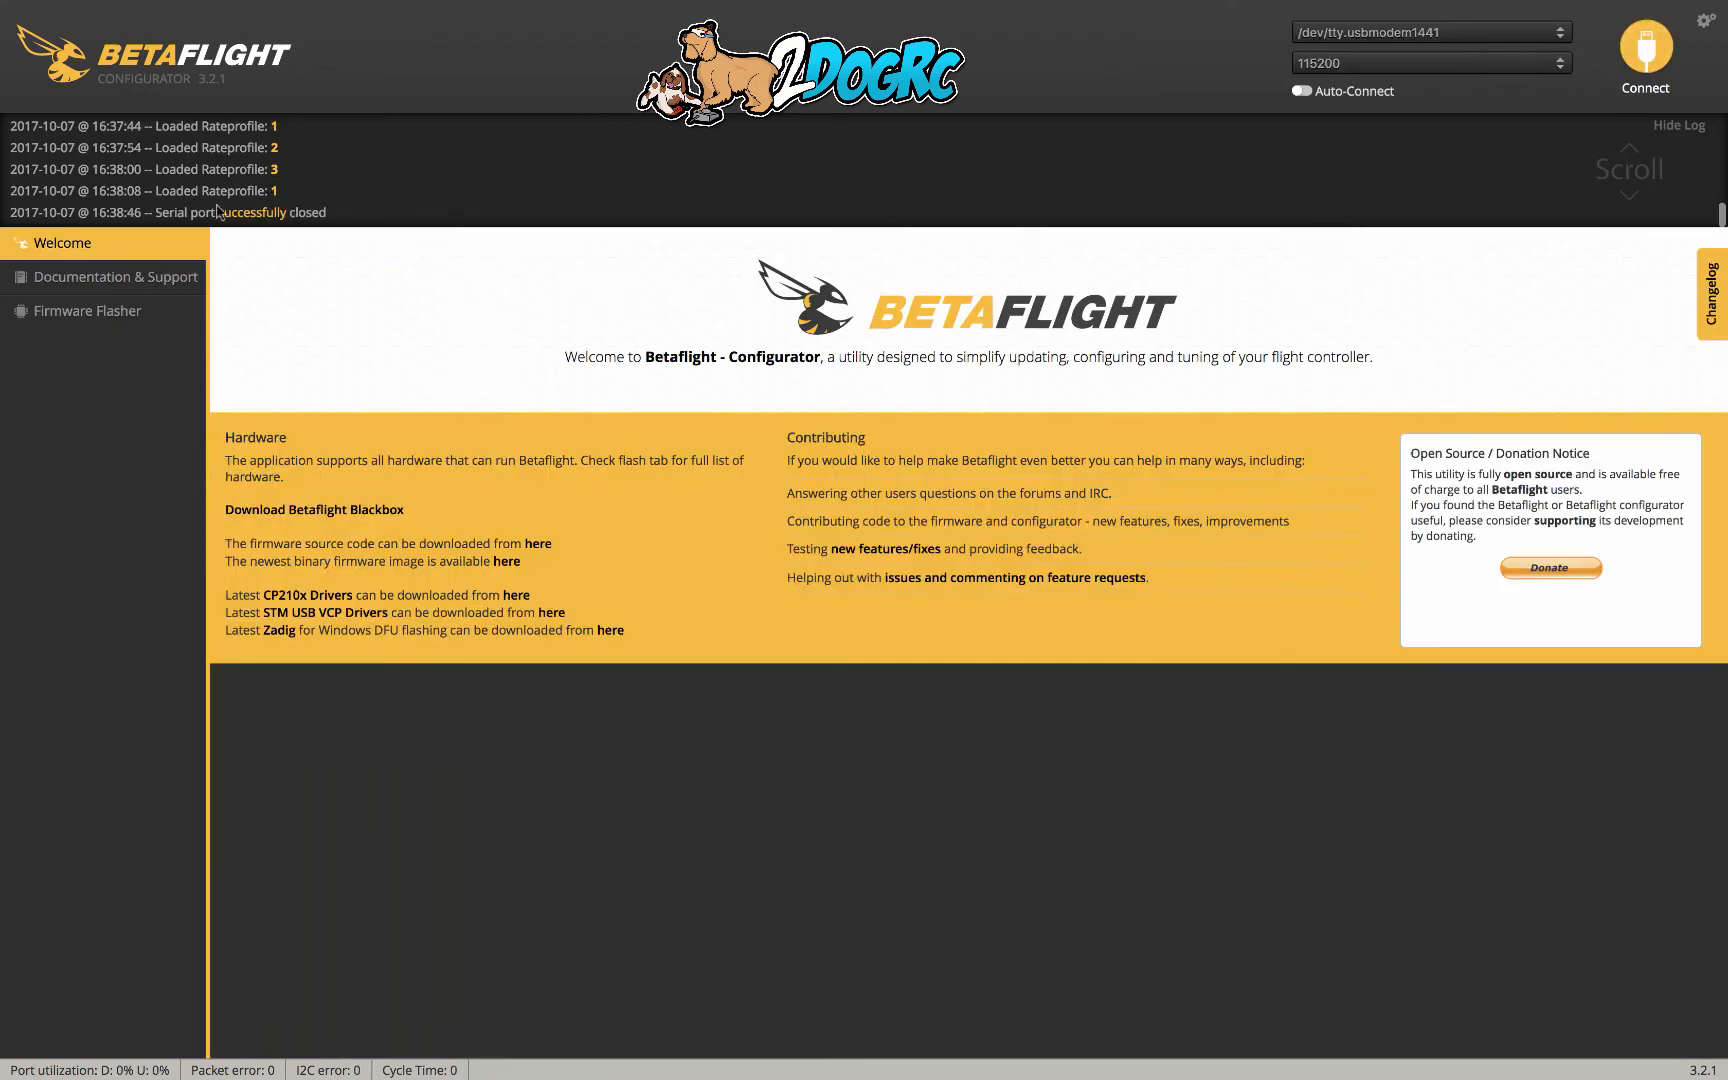
click(86, 310)
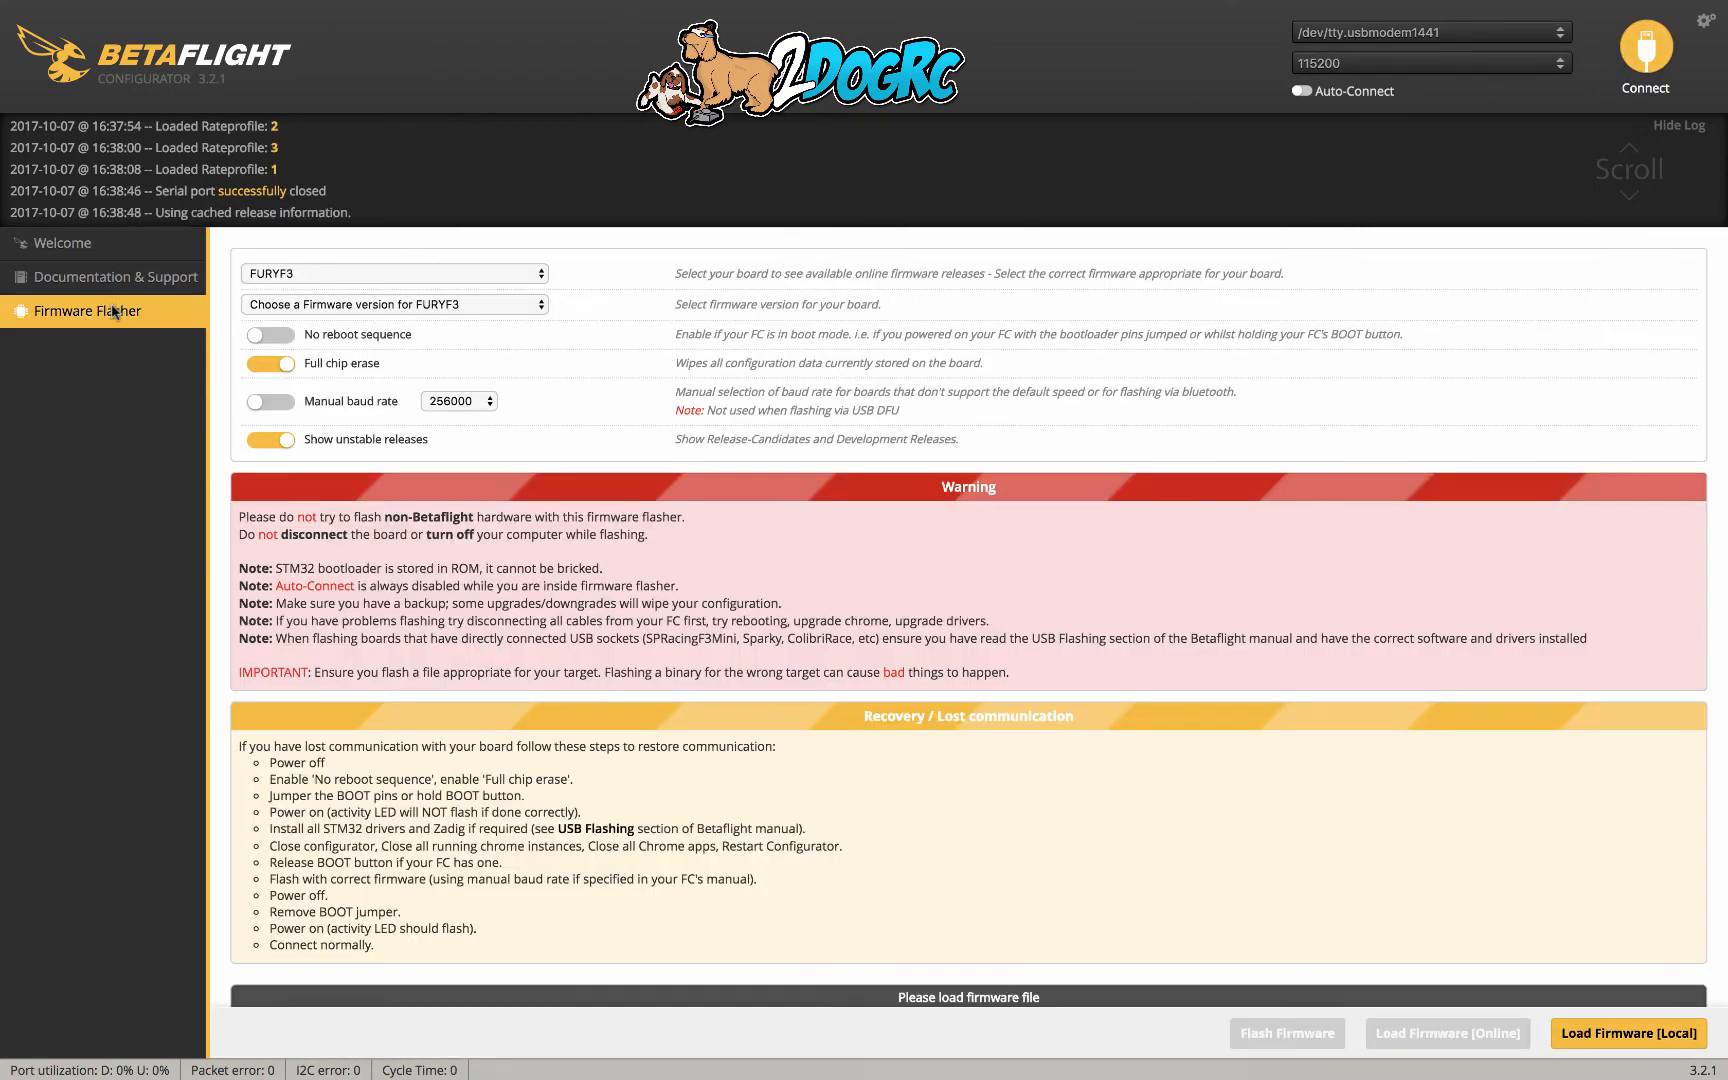
click(394, 274)
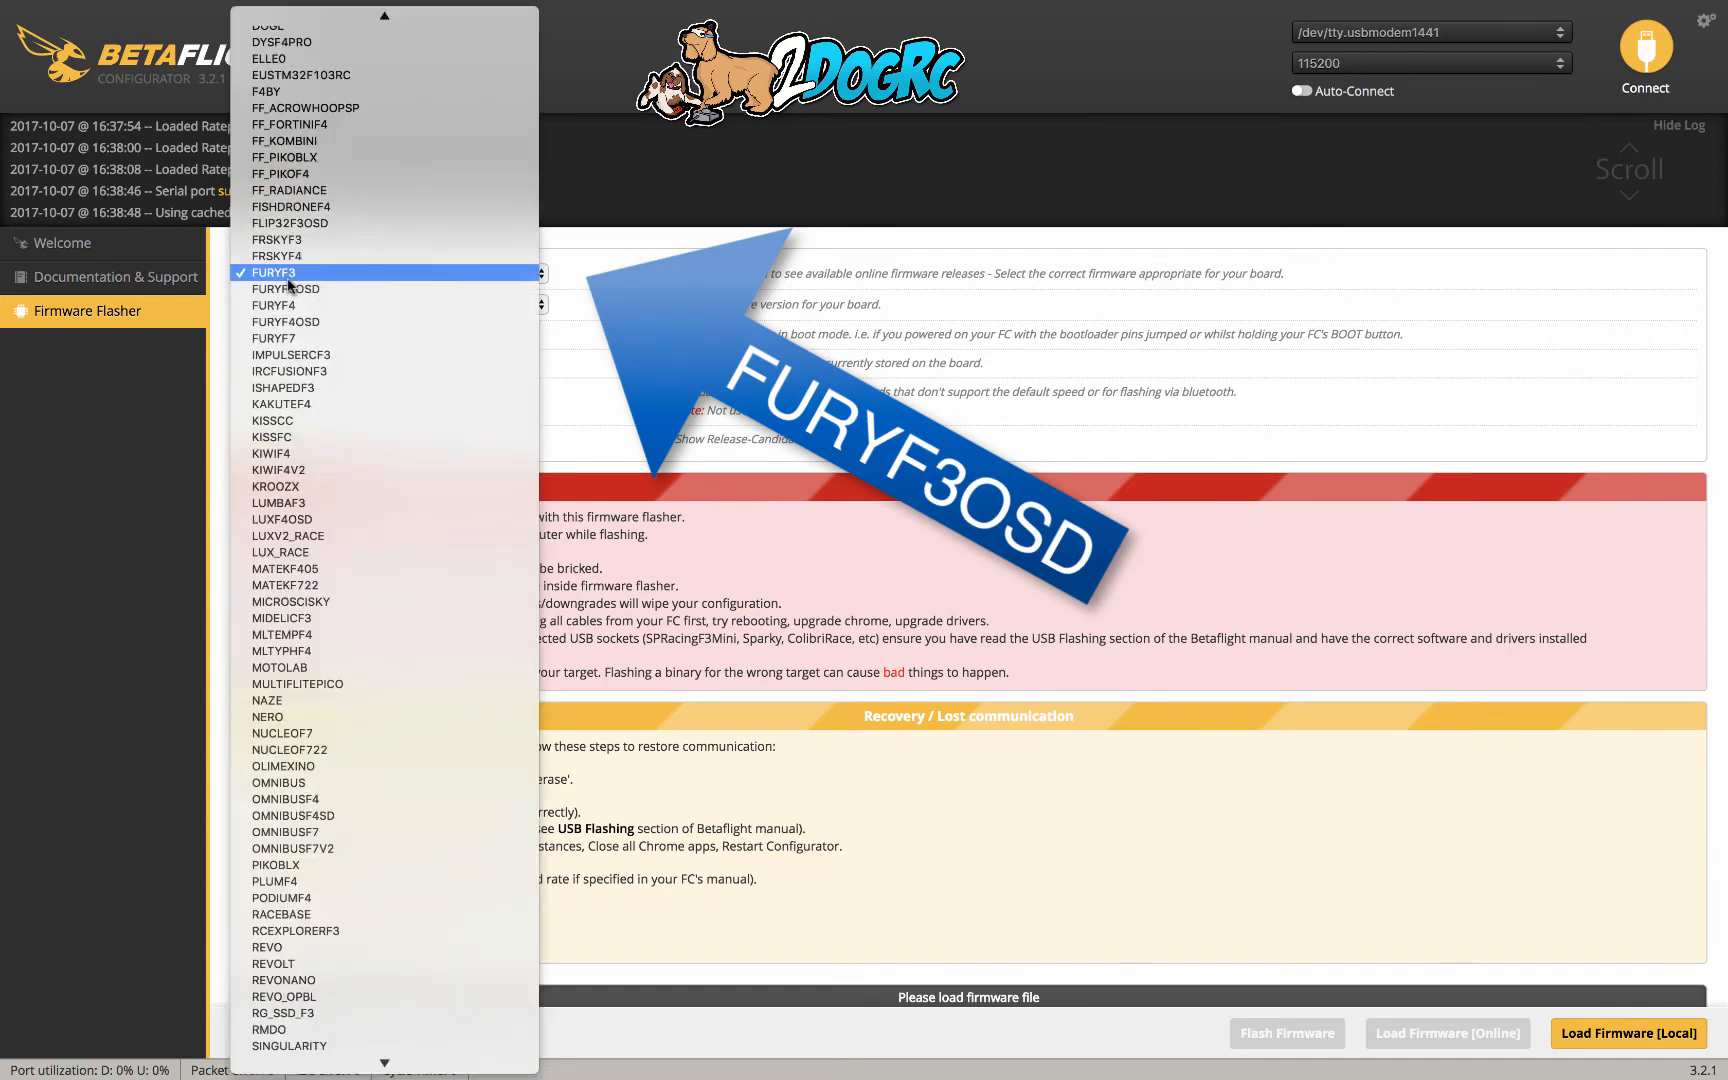
click(286, 288)
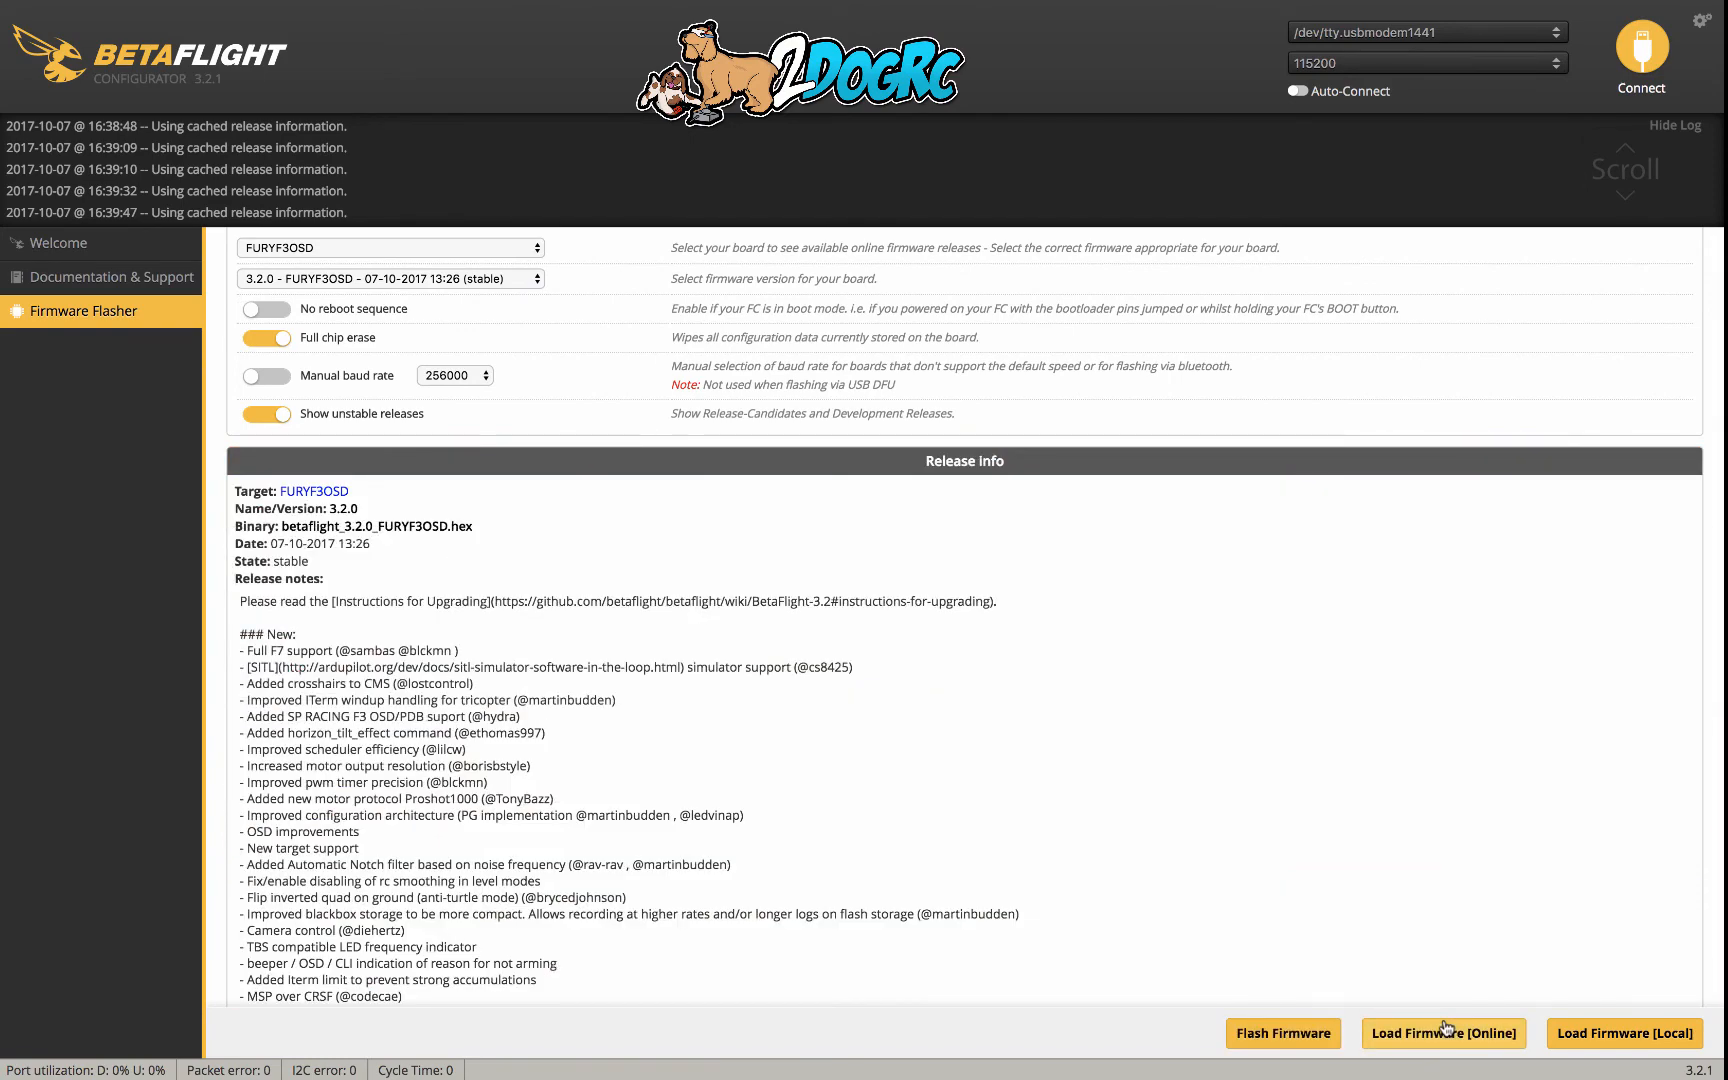
- Load the 3.2.0 firmware online and flash it to the board in DFU mode
click(1442, 1032)
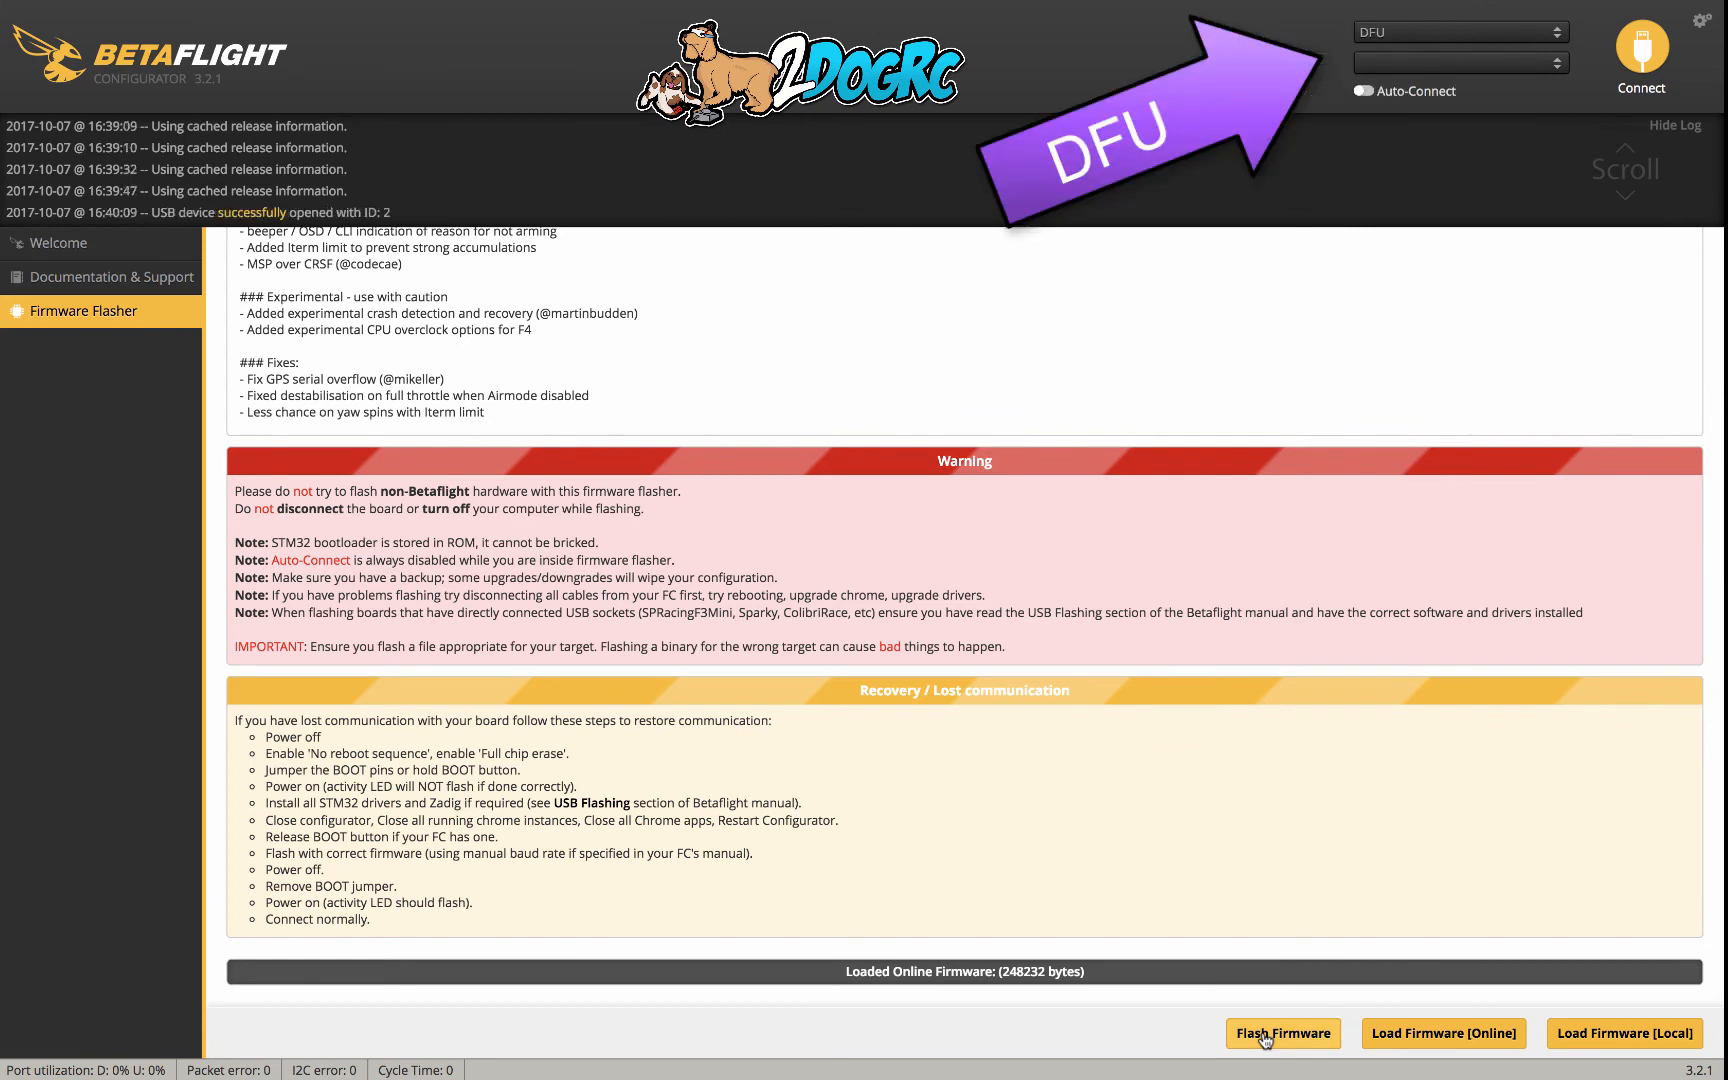
click(1282, 1032)
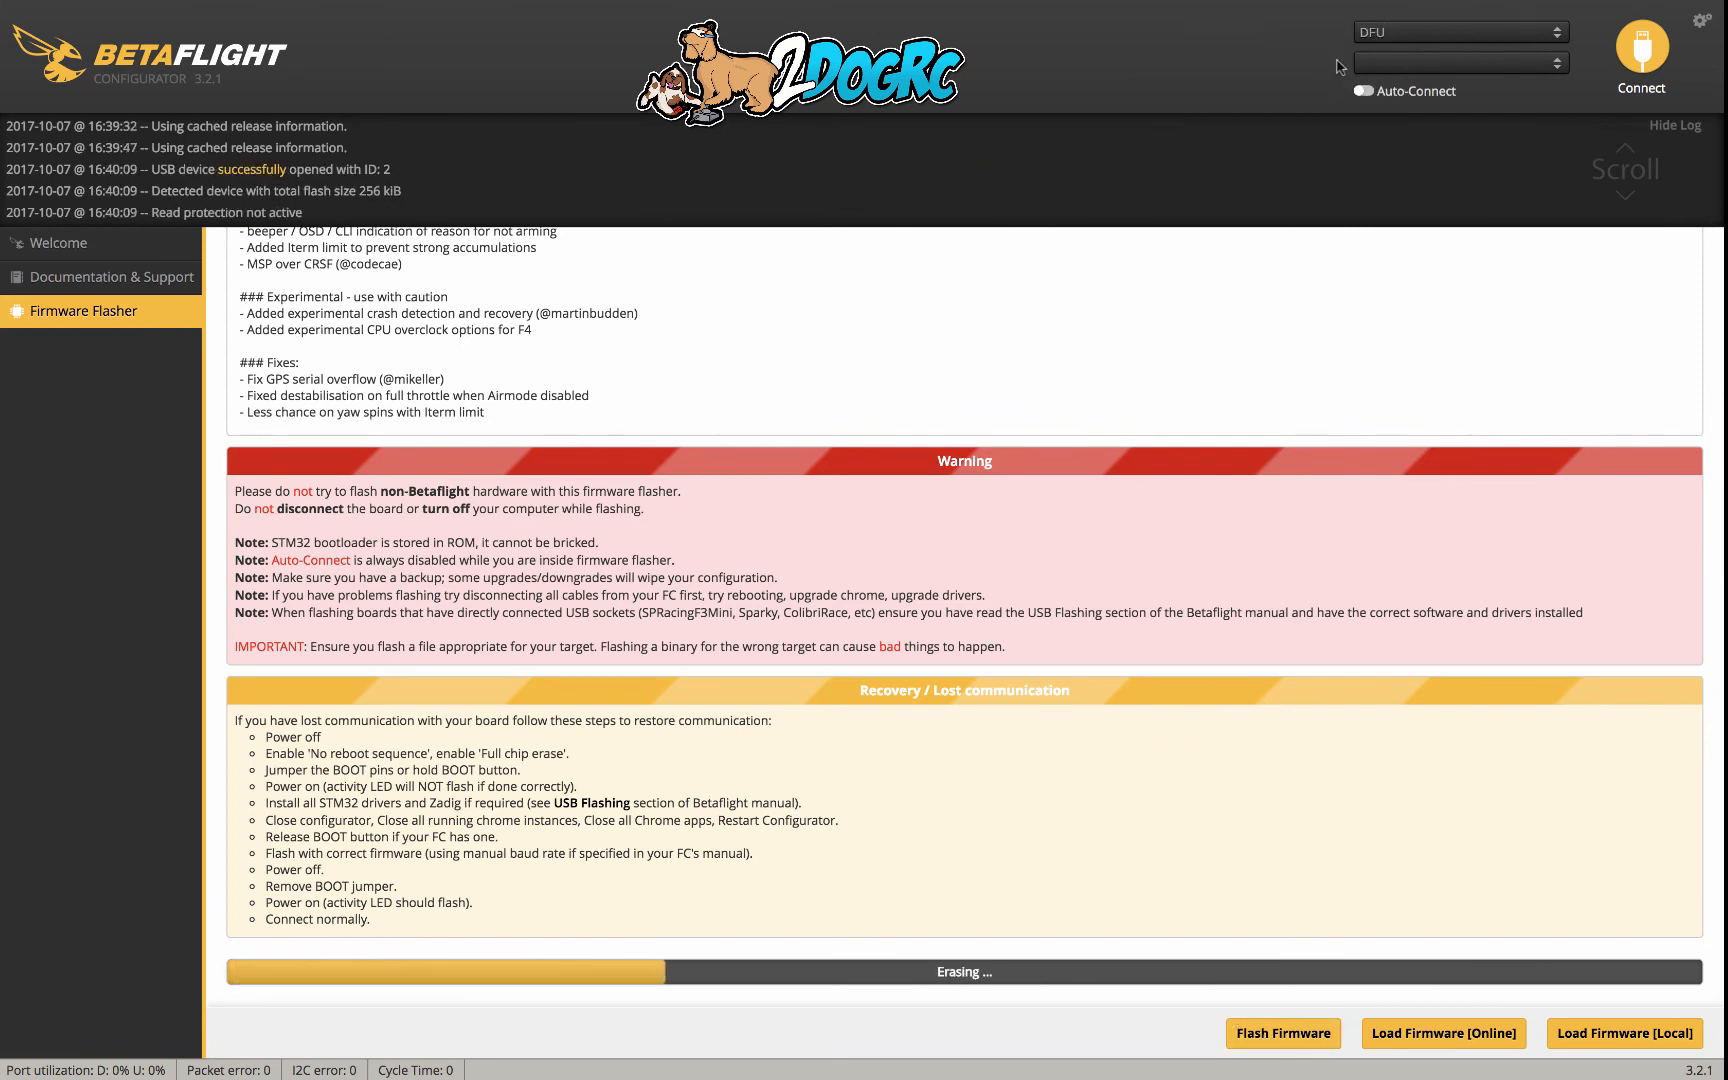
mouse_move(1408, 952)
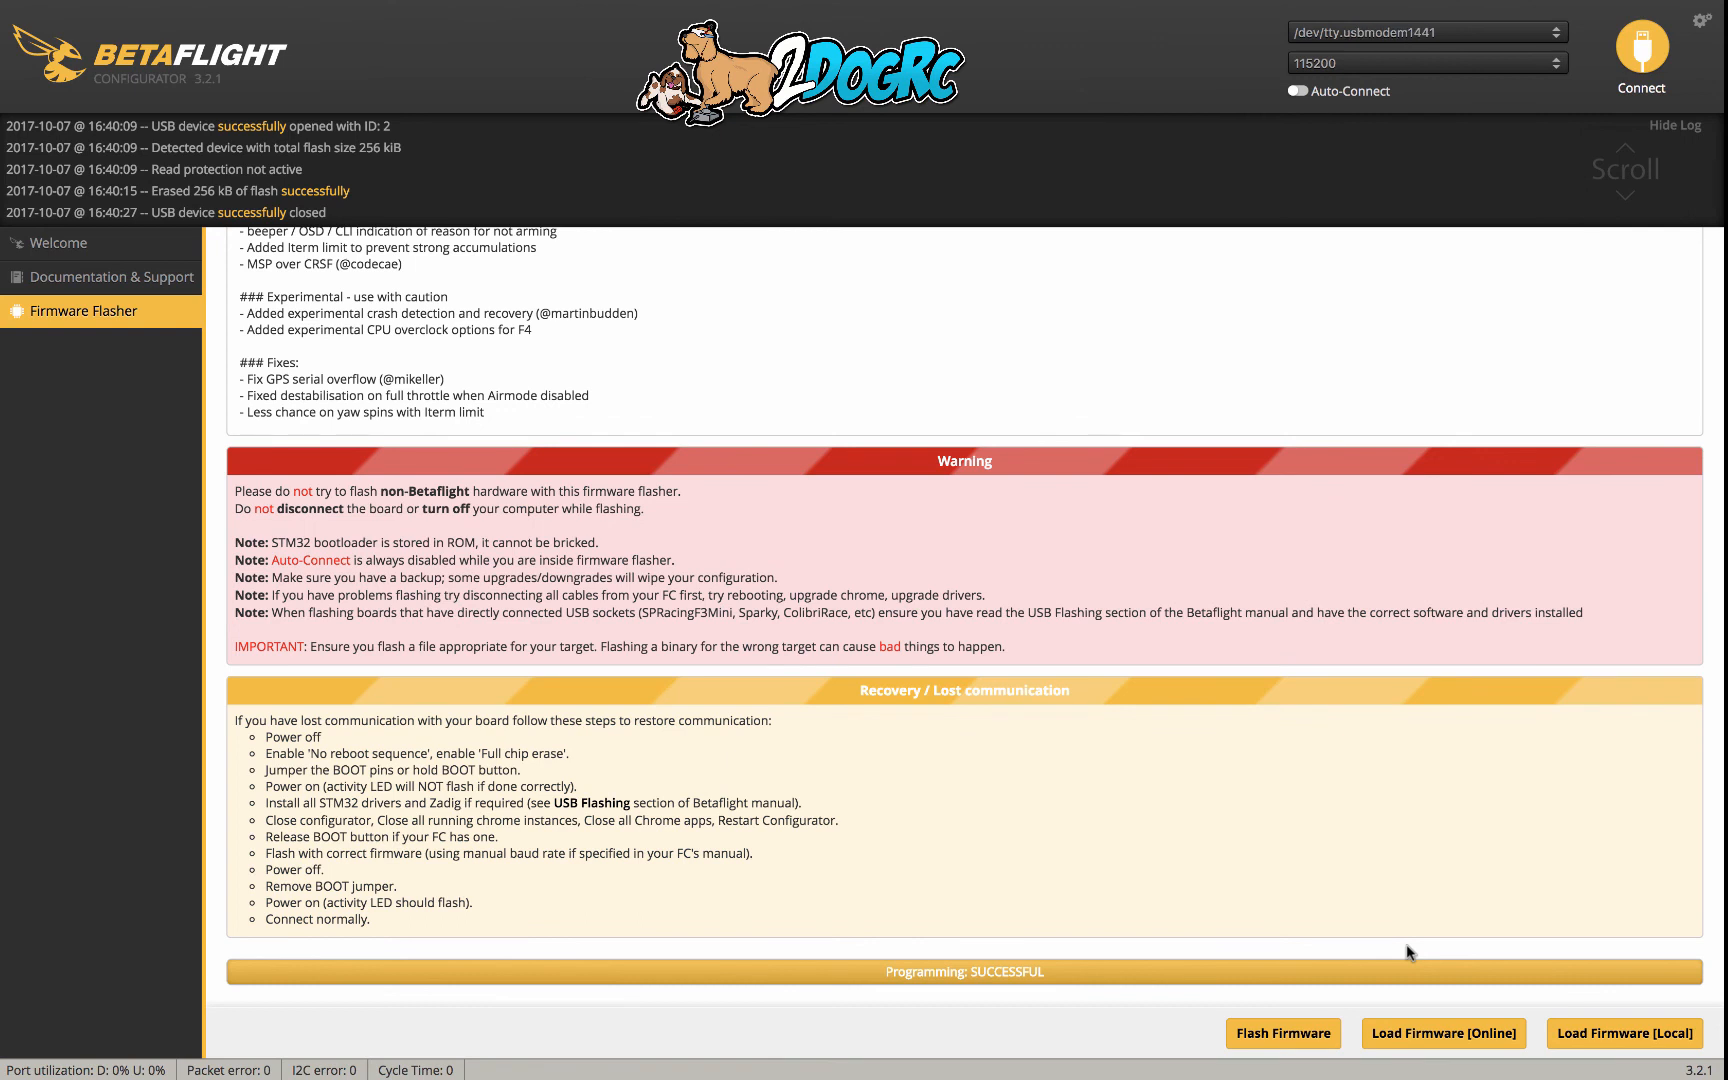
mouse_move(1396, 918)
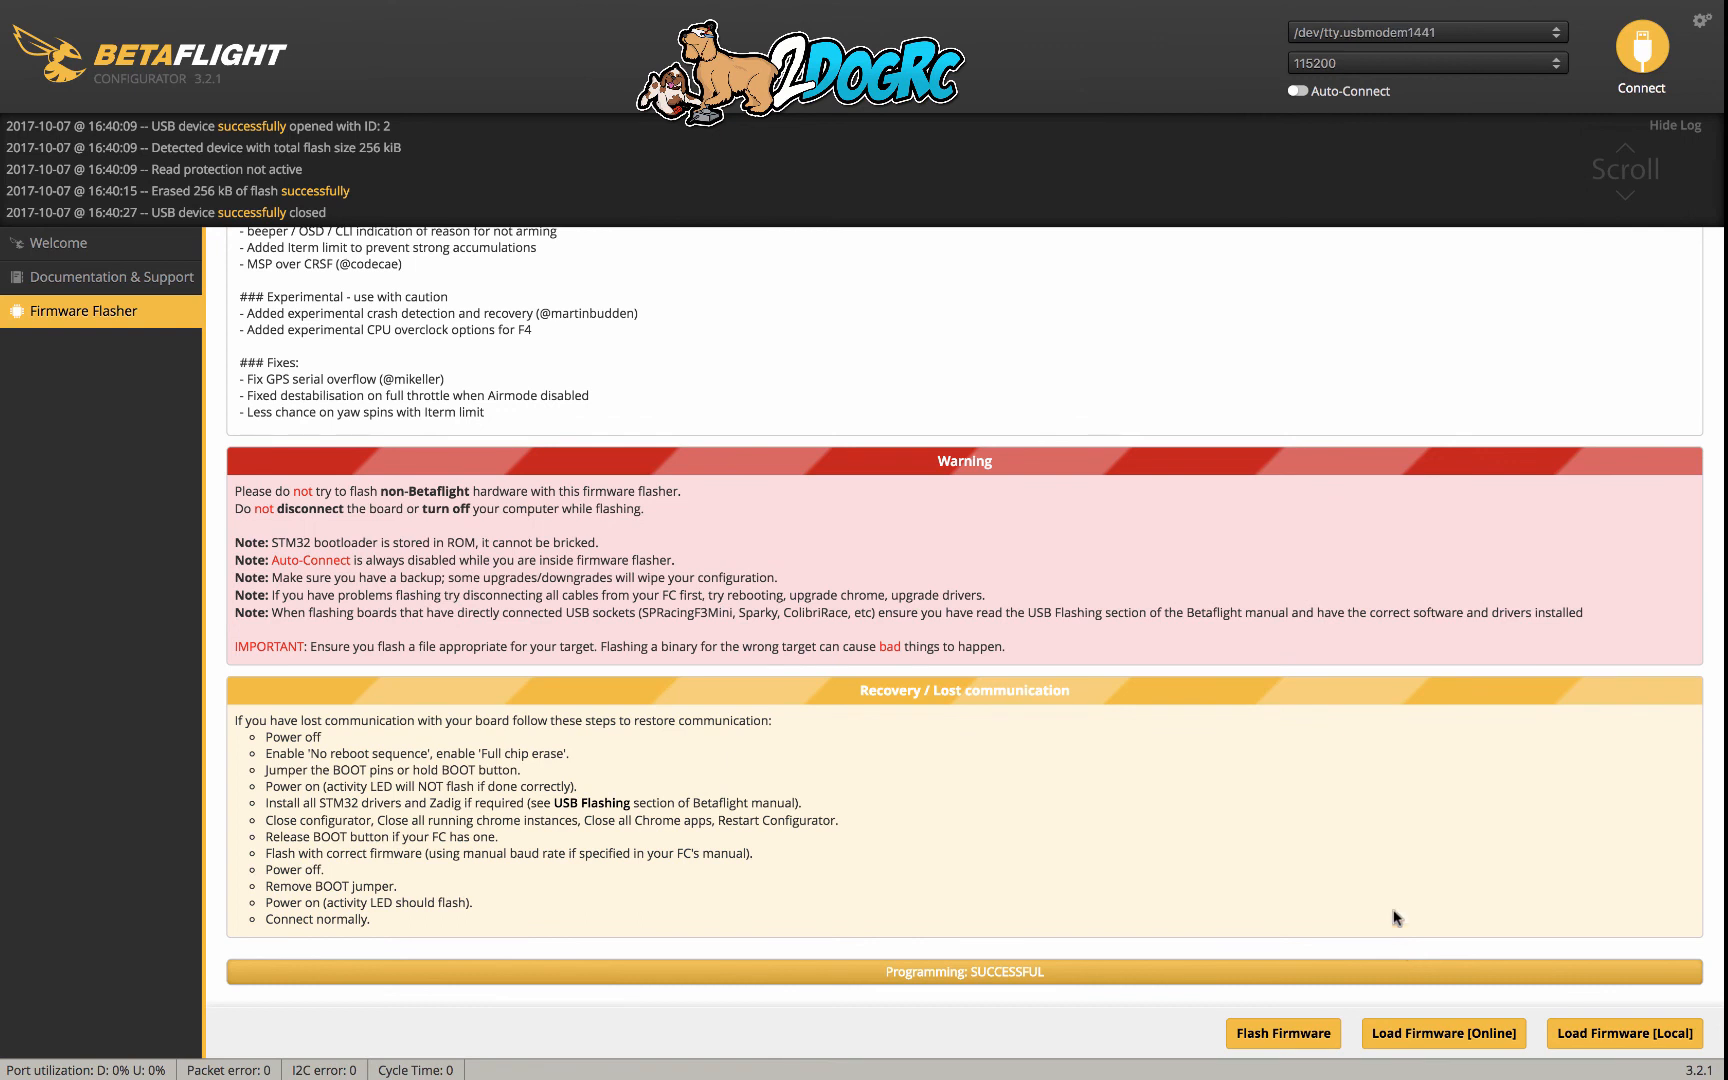